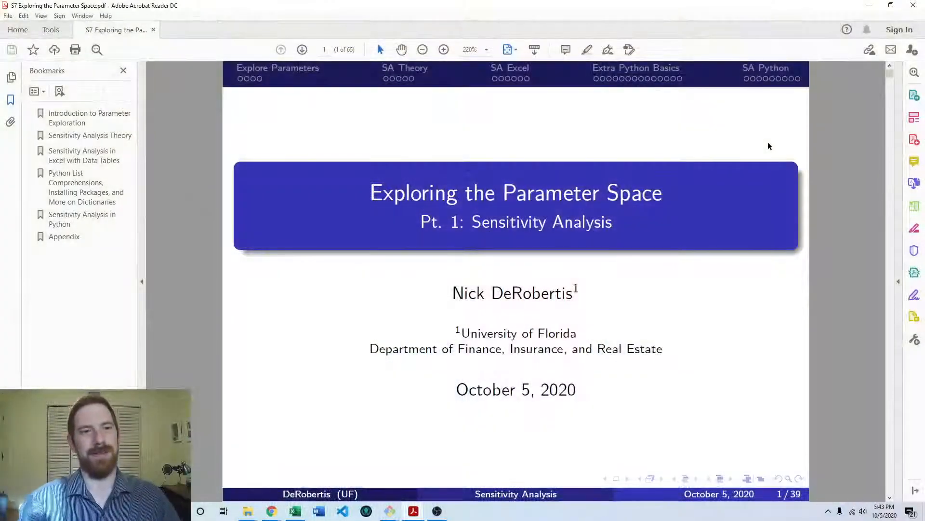
{"action": "mouse_move", "coordinate": [586, 99]}
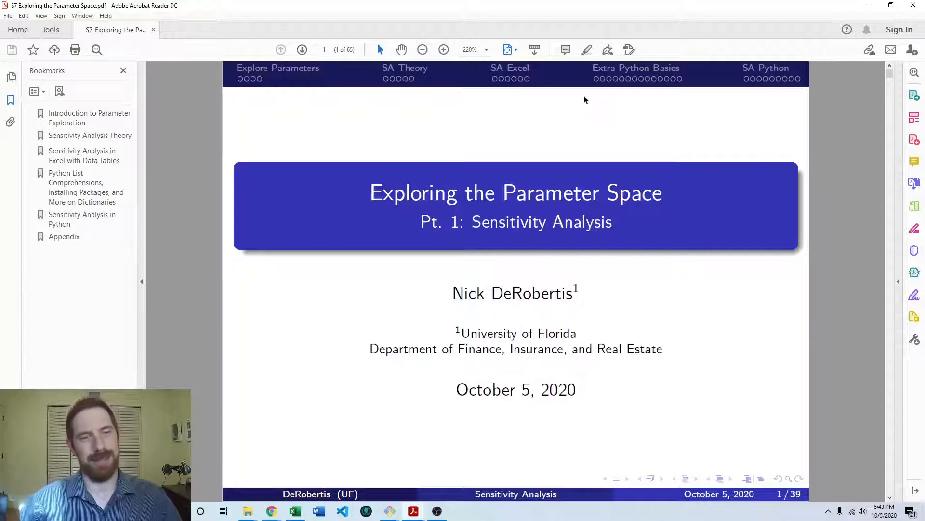
Jump the lecture PDF to slide 16, the Sensitivity Analysis in Excel Lab task list.
{"action": "left_click", "coordinate": [525, 79]}
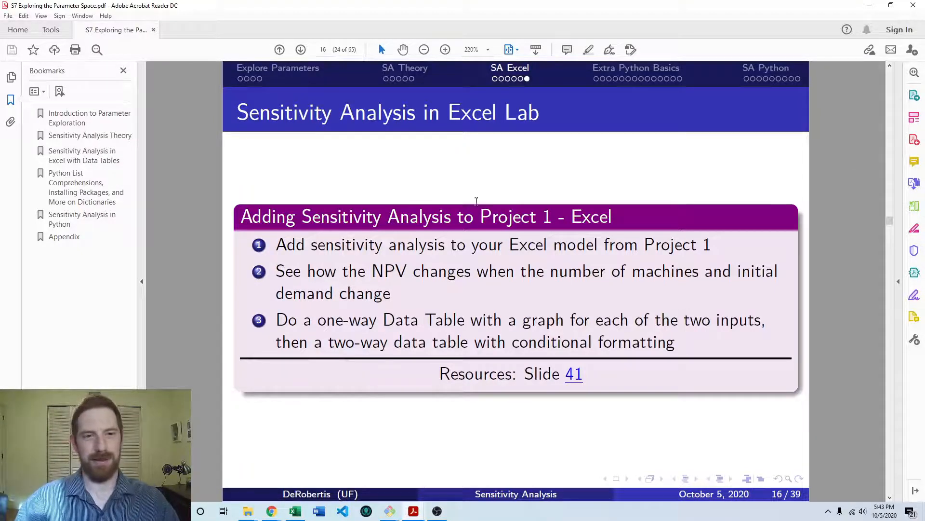
{"action": "mouse_move", "coordinate": [610, 216]}
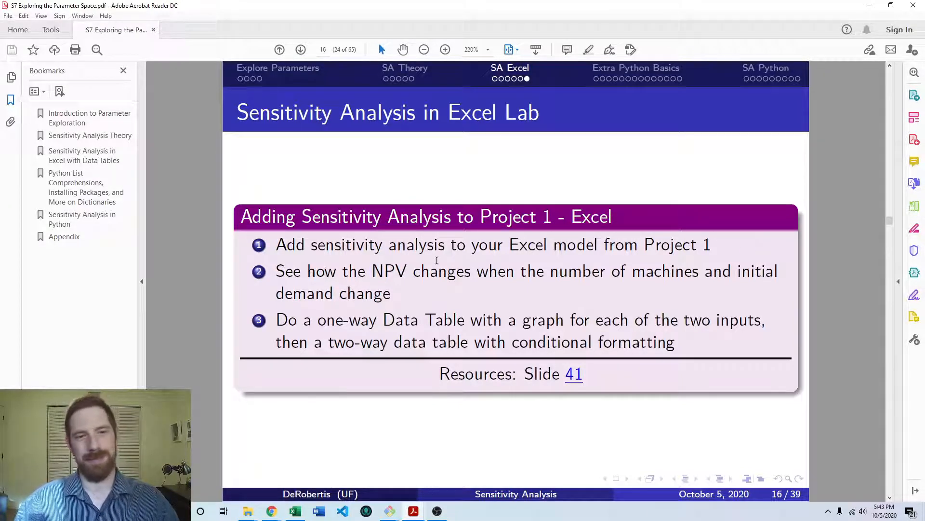
{"action": "mouse_move", "coordinate": [679, 278]}
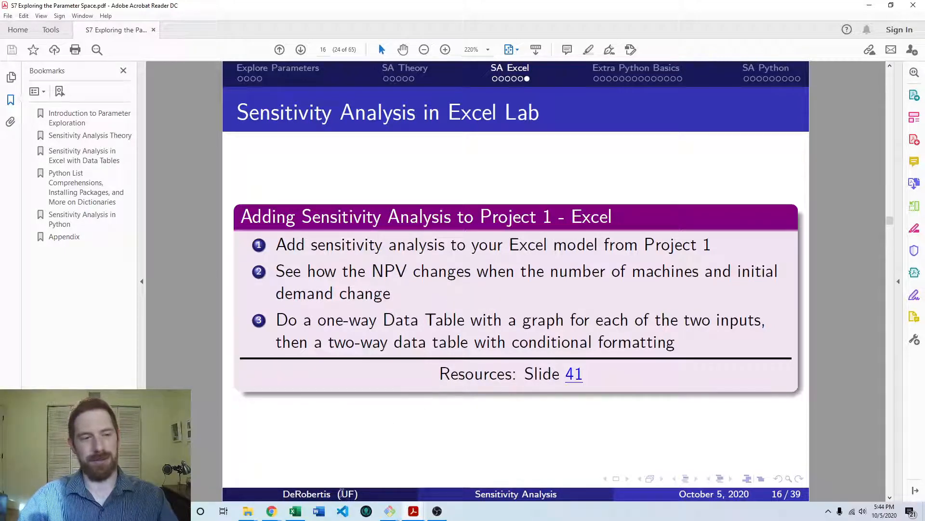
{"action": "left_click", "coordinate": [295, 511]}
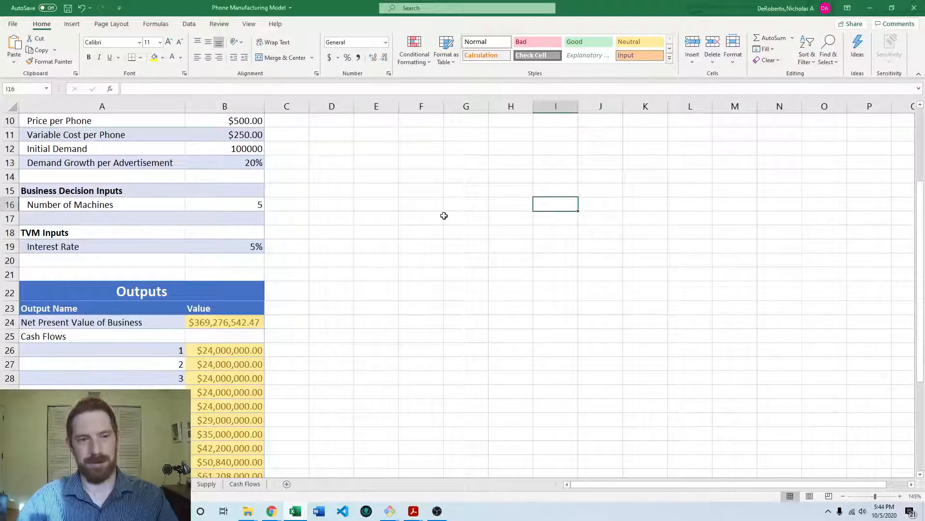
{"action": "left_click", "coordinate": [445, 218]}
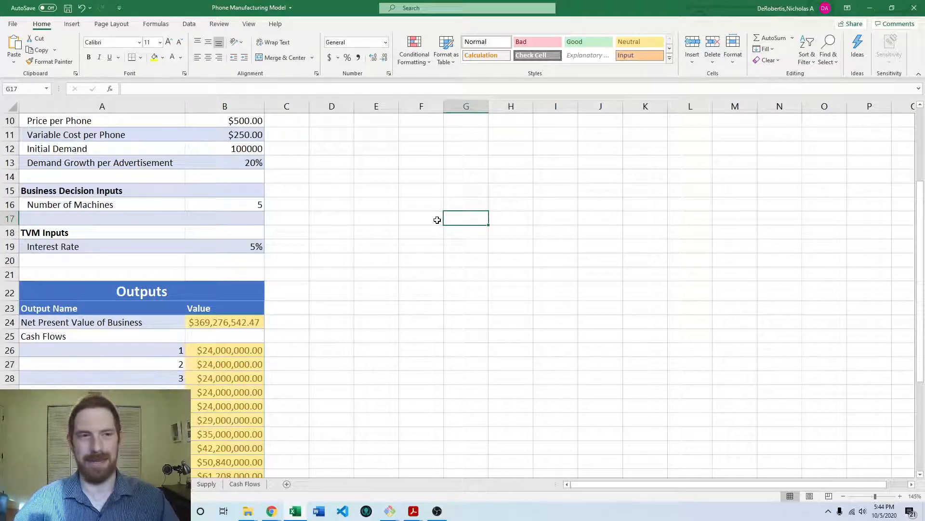
{"action": "left_click", "coordinate": [421, 148]}
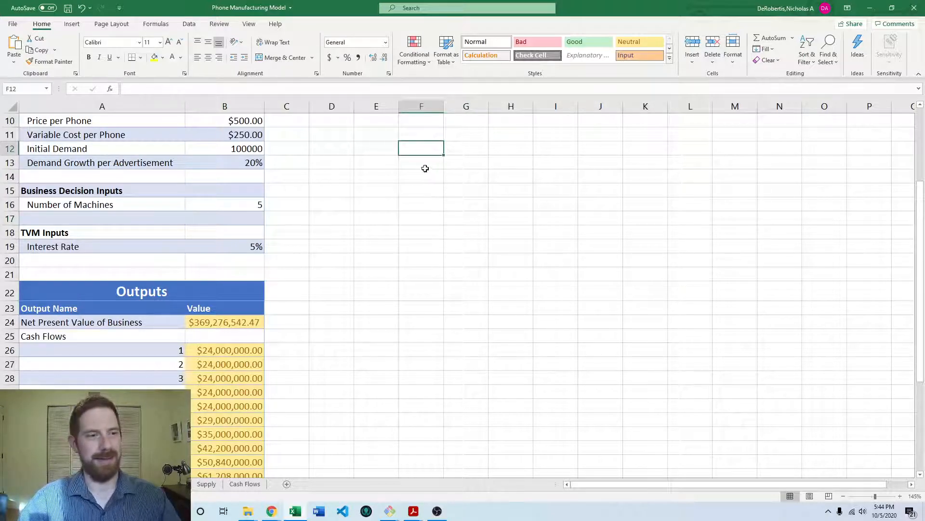
{"action": "mouse_move", "coordinate": [104, 292]}
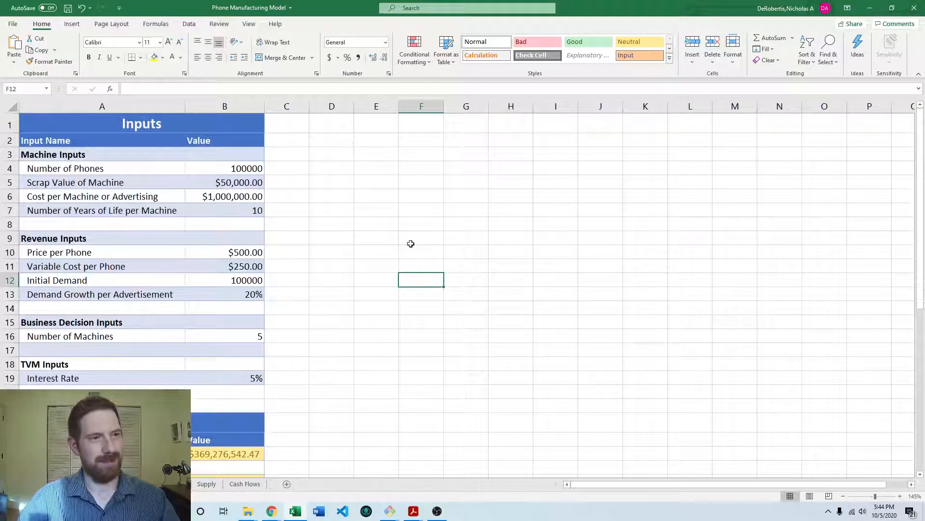
{"action": "mouse_move", "coordinate": [435, 498]}
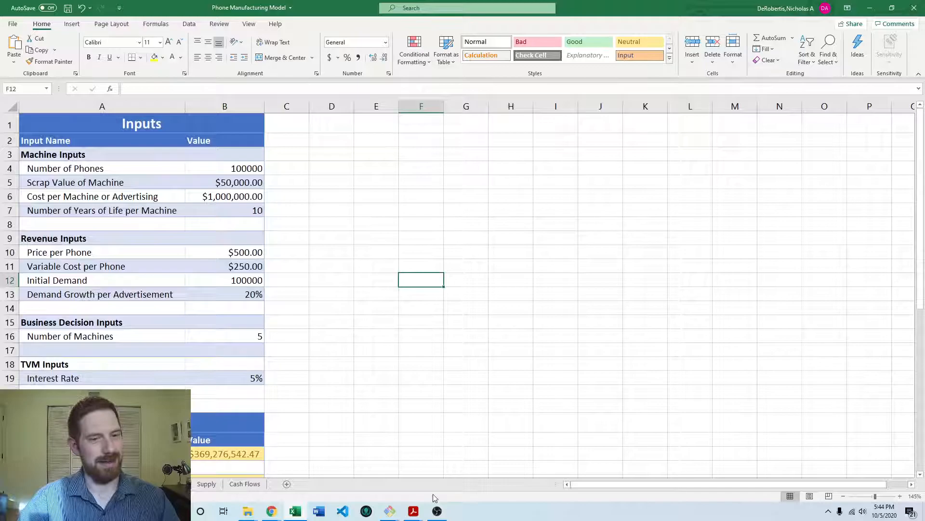
Review the lab slide in Acrobat, then return to the phone workbook to link E8 to B16.
{"action": "left_click", "coordinate": [412, 510]}
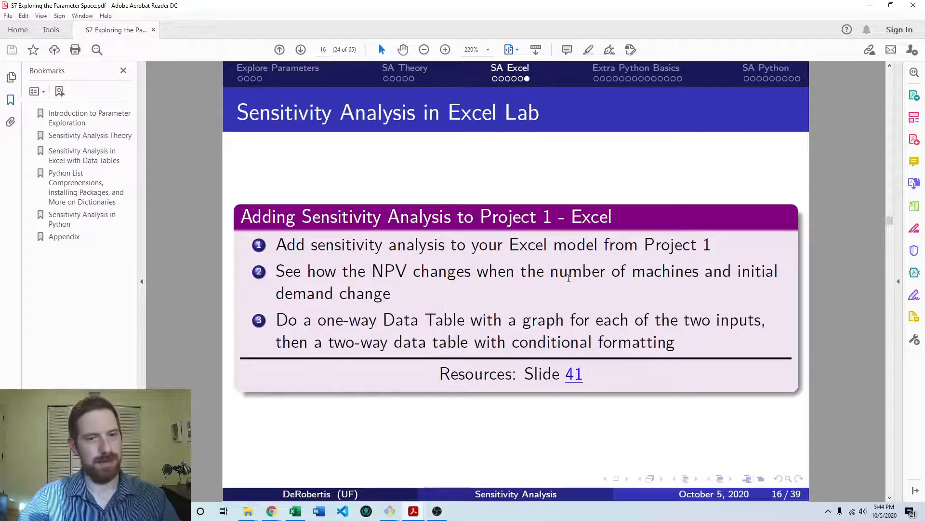
{"action": "left_click", "coordinate": [295, 511]}
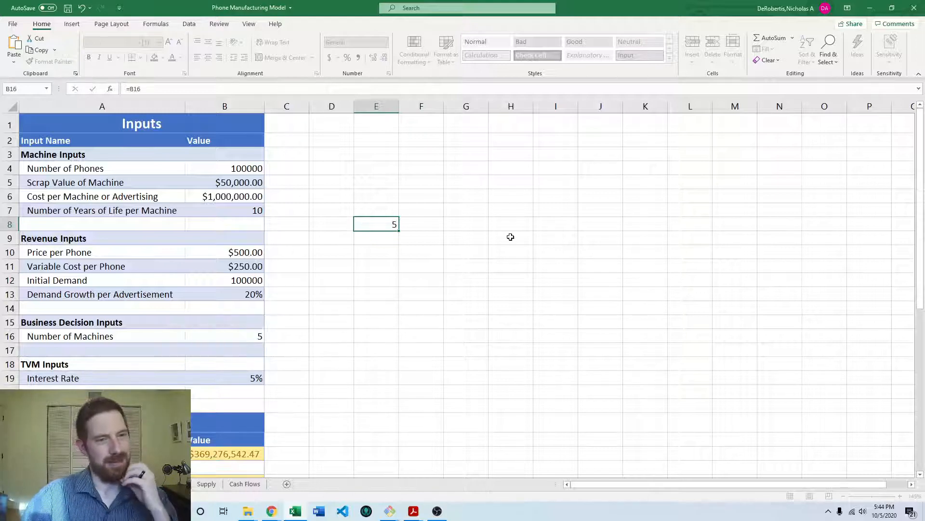
Build a one-way data table of NPV for 1–5 machines with column input cell B16.
{"action": "left_click", "coordinate": [331, 237]}
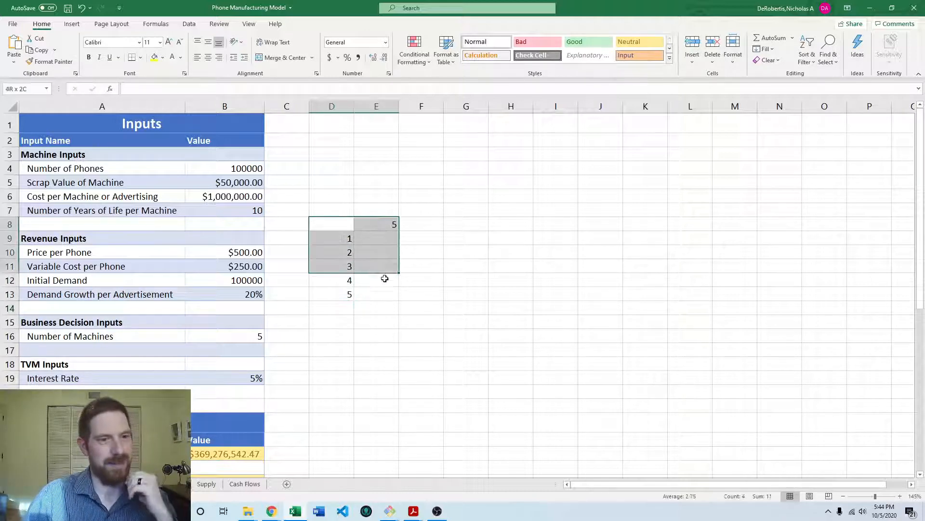
{"action": "left_click", "coordinate": [189, 23]}
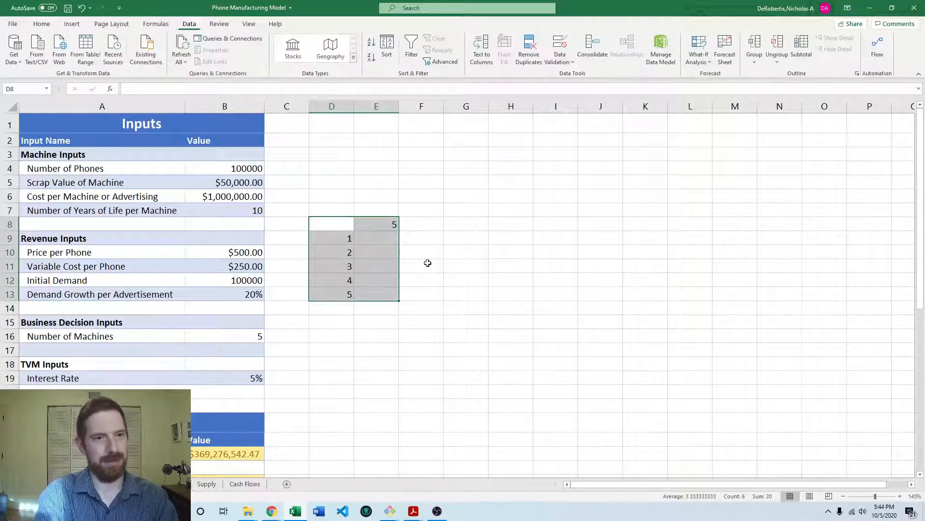
{"action": "left_click", "coordinate": [698, 45]}
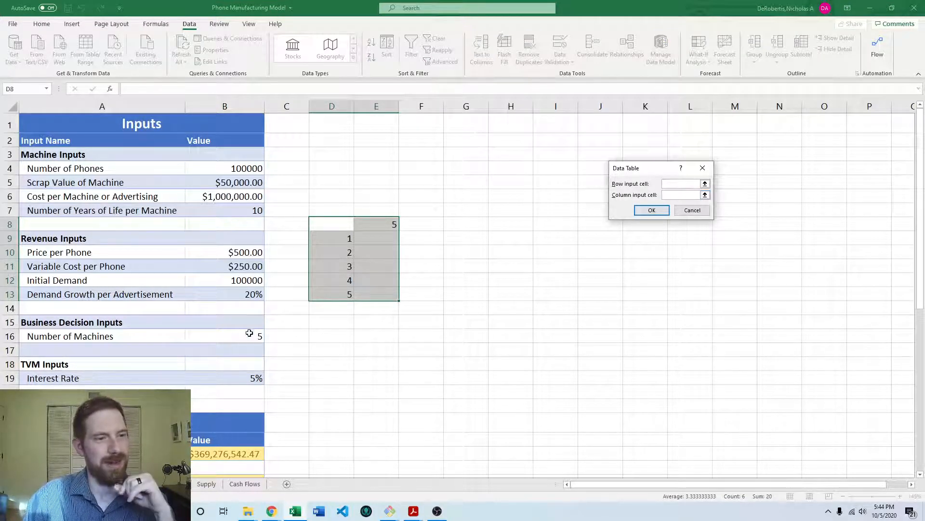
{"action": "left_click", "coordinate": [652, 210]}
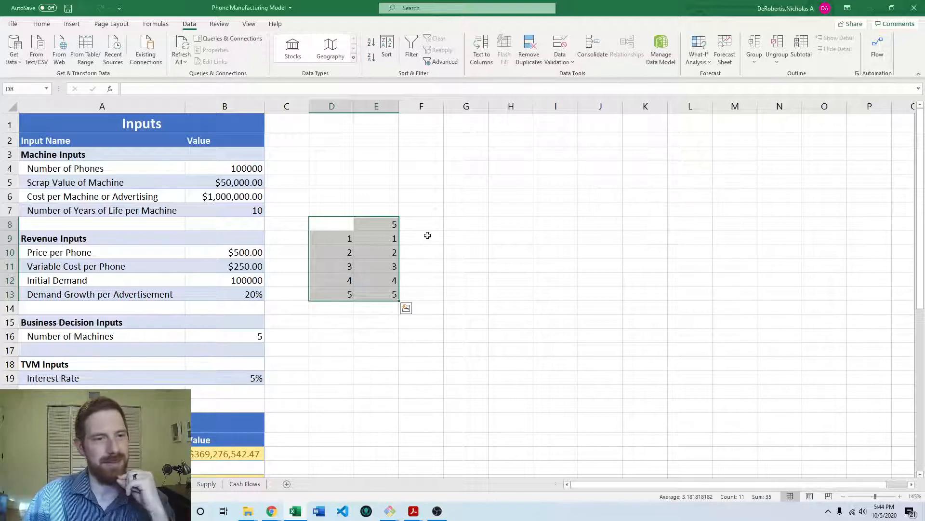
{"action": "left_click", "coordinate": [376, 224]}
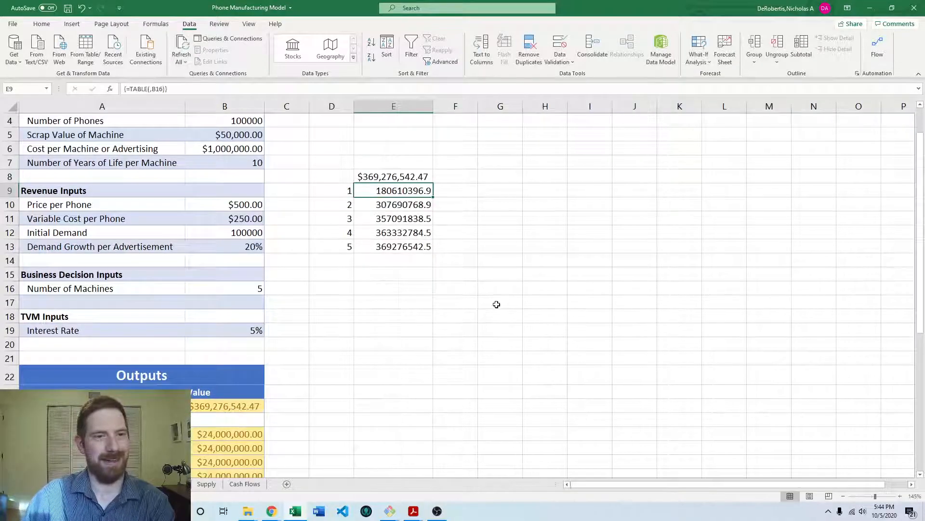
{"action": "left_click", "coordinate": [499, 302]}
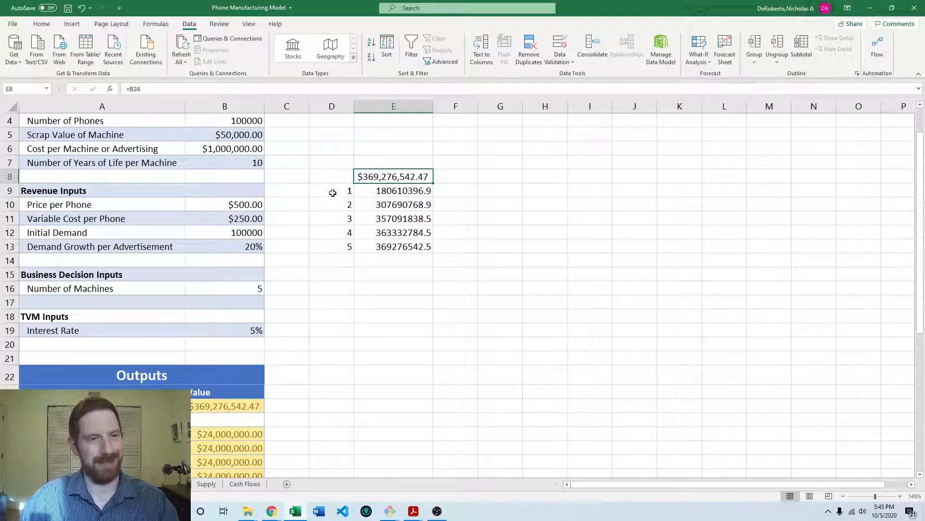
{"action": "left_click", "coordinate": [393, 205]}
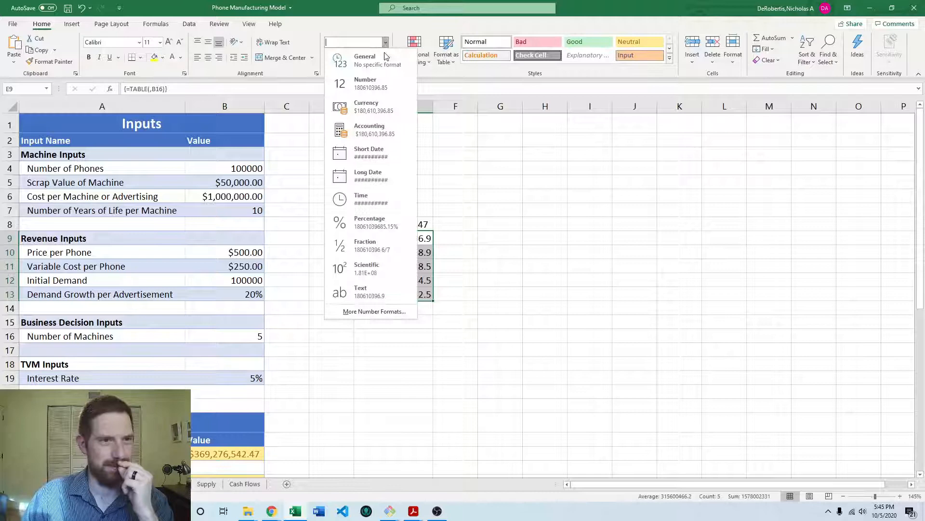
Show the machine-table NPVs as whole-dollar currency and start the 'Number of Machines Vs. NPV' title.
{"action": "left_click", "coordinate": [366, 107]}
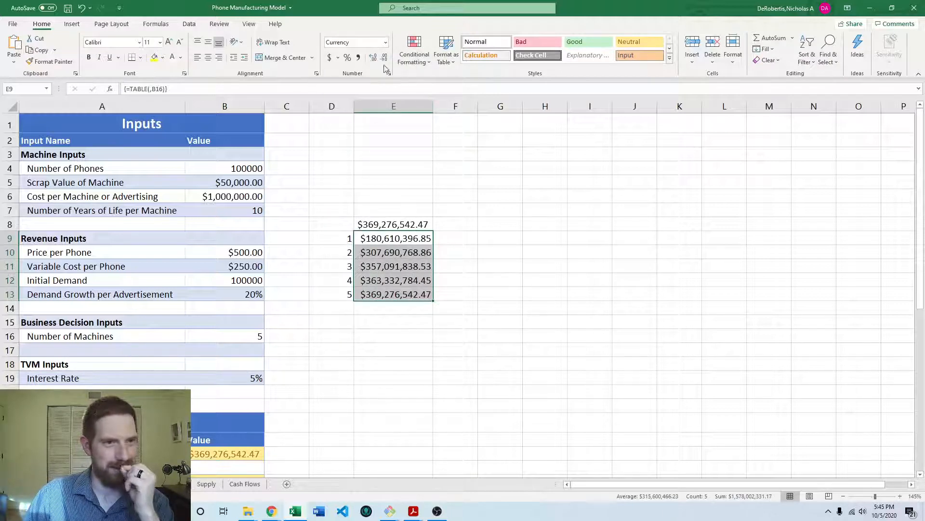
{"action": "left_click", "coordinate": [384, 58]}
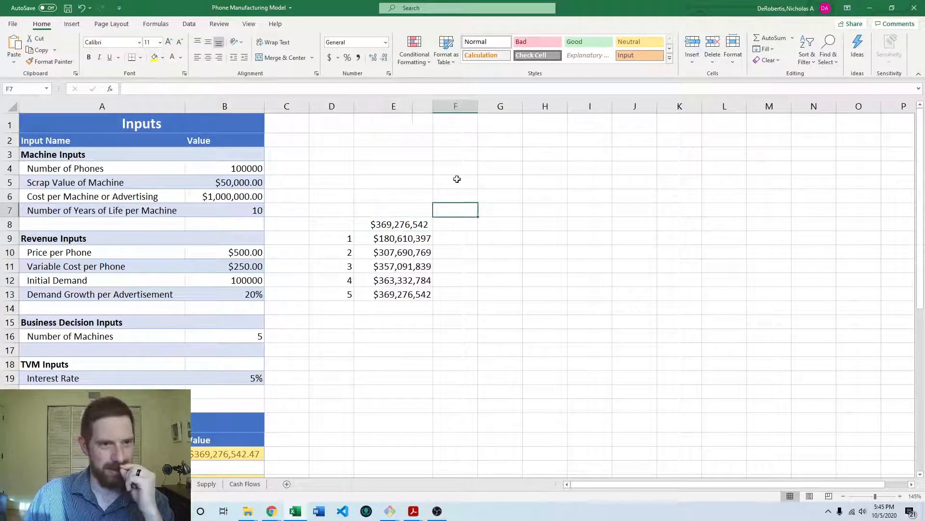
{"action": "left_click", "coordinate": [394, 223]}
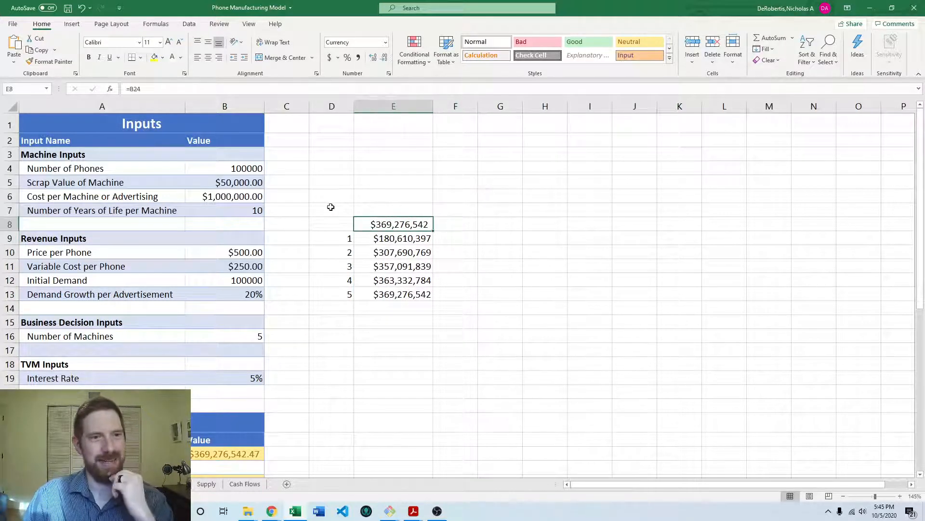
{"action": "type", "text": "Number of Machines Vs. NPV"}
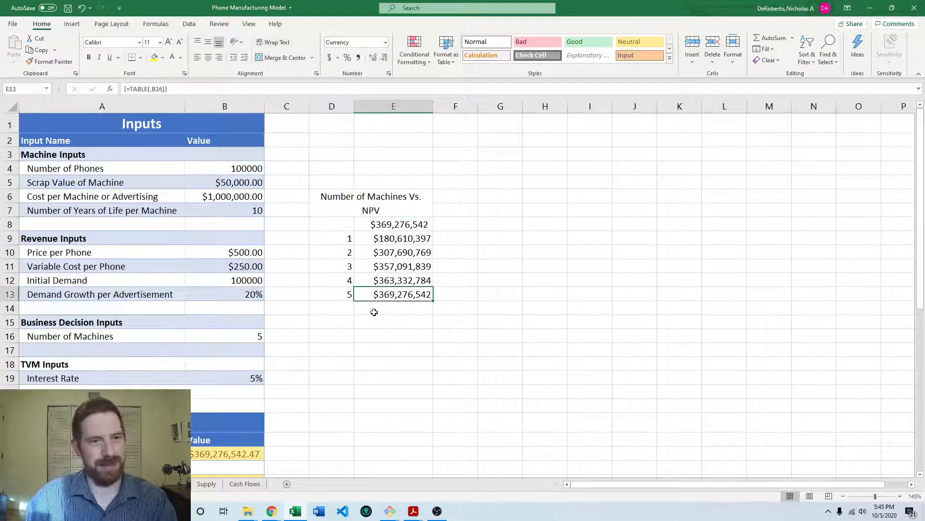
Add the 'N Machines' header, AutoFit column D, and merge-center the title across the table.
{"action": "left_click", "coordinate": [394, 224]}
{"action": "type", "text": "N Machine"}
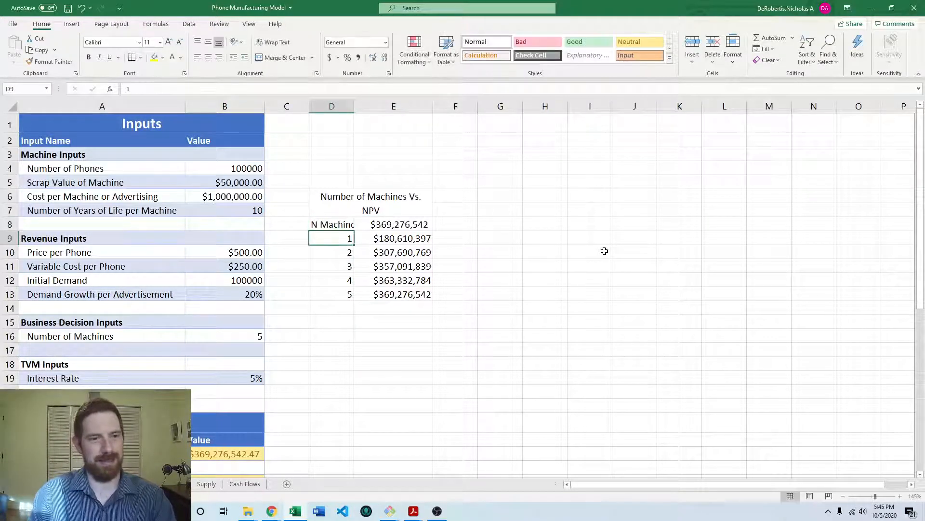
{"action": "left_click", "coordinate": [332, 224]}
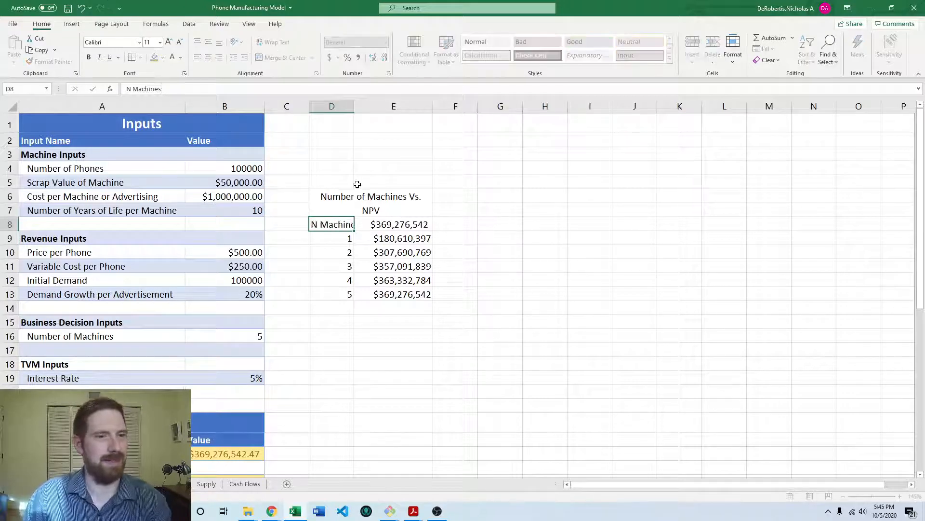
{"action": "left_click", "coordinate": [393, 224]}
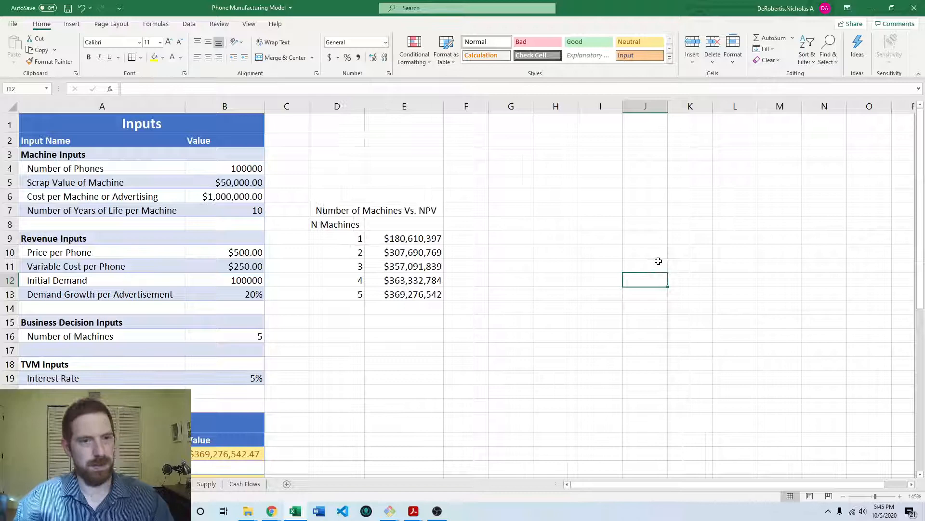
{"action": "left_click", "coordinate": [376, 203]}
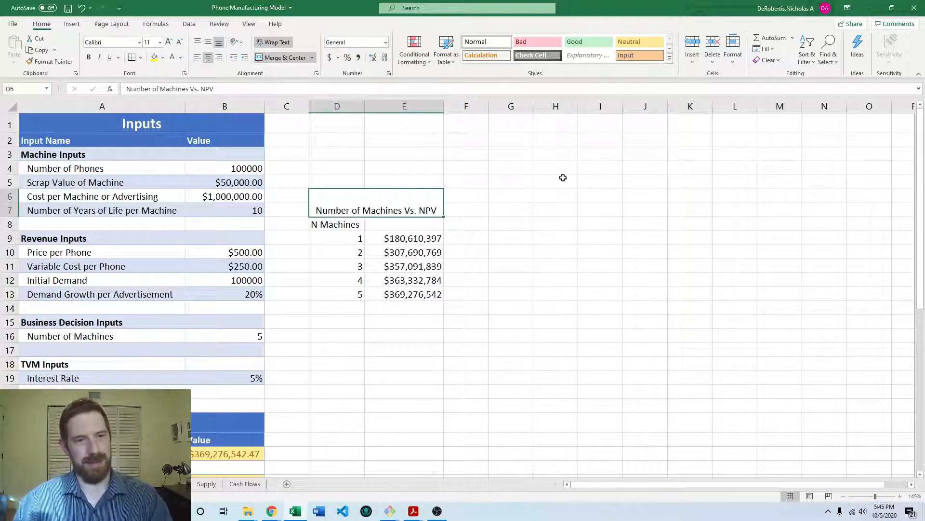
{"action": "left_click", "coordinate": [511, 210]}
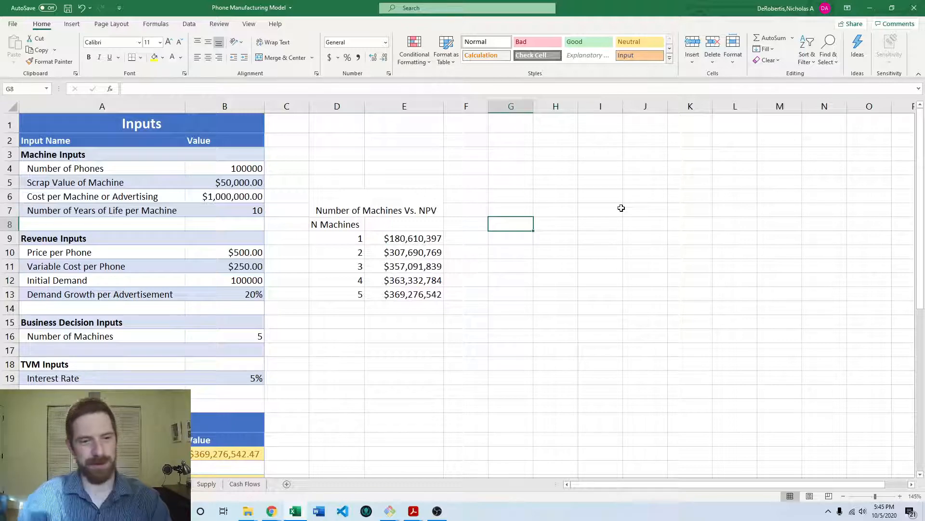
{"action": "mouse_move", "coordinate": [513, 197]}
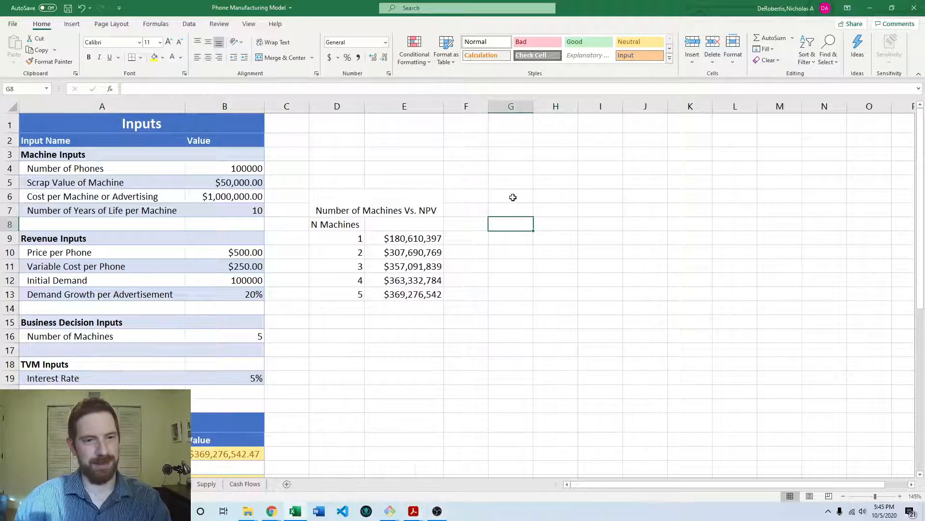
{"action": "mouse_move", "coordinate": [679, 231]}
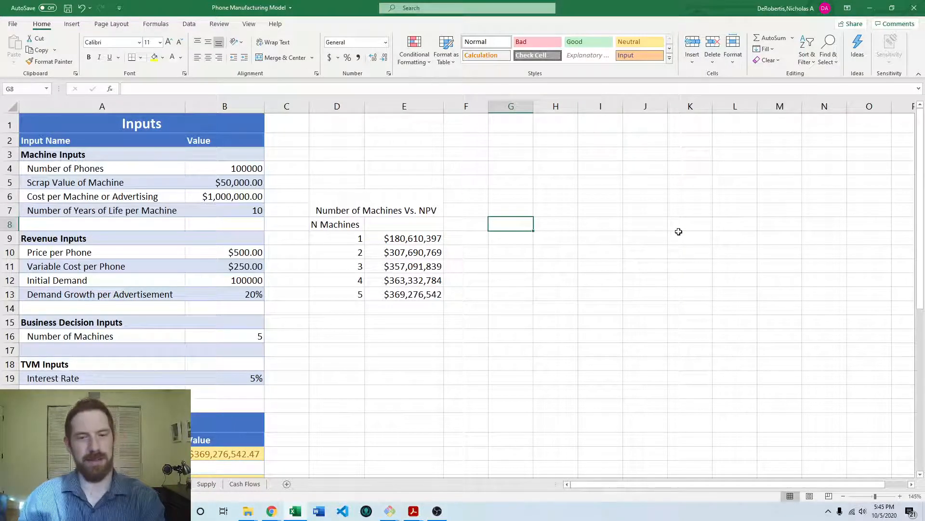
Enter initial demand values 25000 and 50000 and fill the series down to 200000 in G9:G16.
{"action": "type", "text": "=B24"}
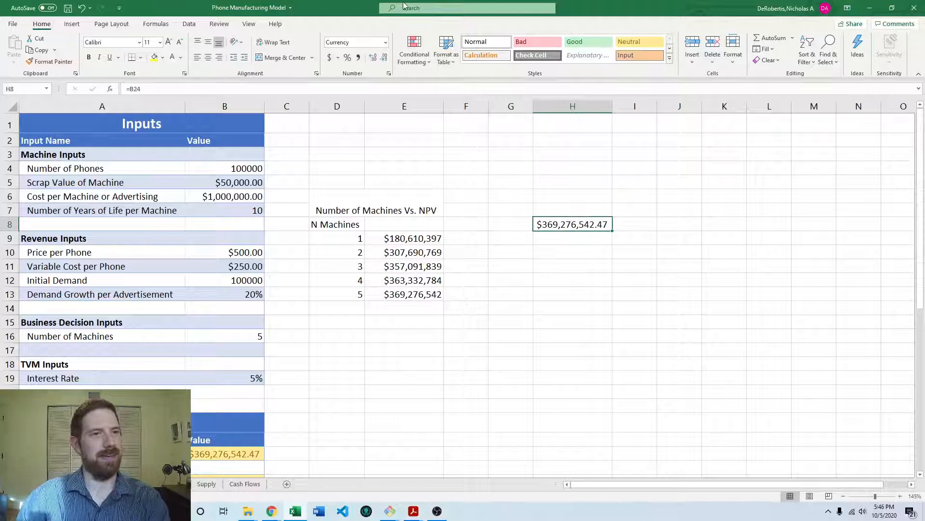
{"action": "left_click", "coordinate": [511, 252]}
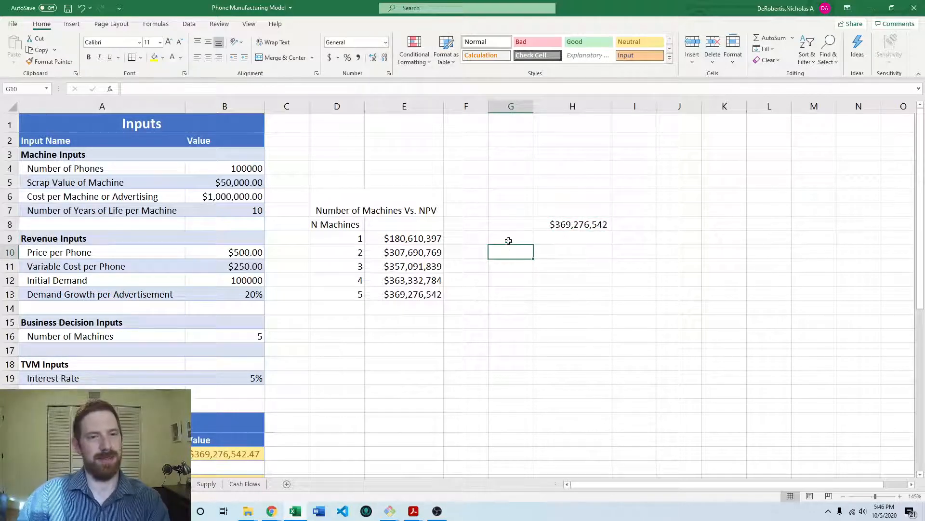
{"action": "type", "text": "="}
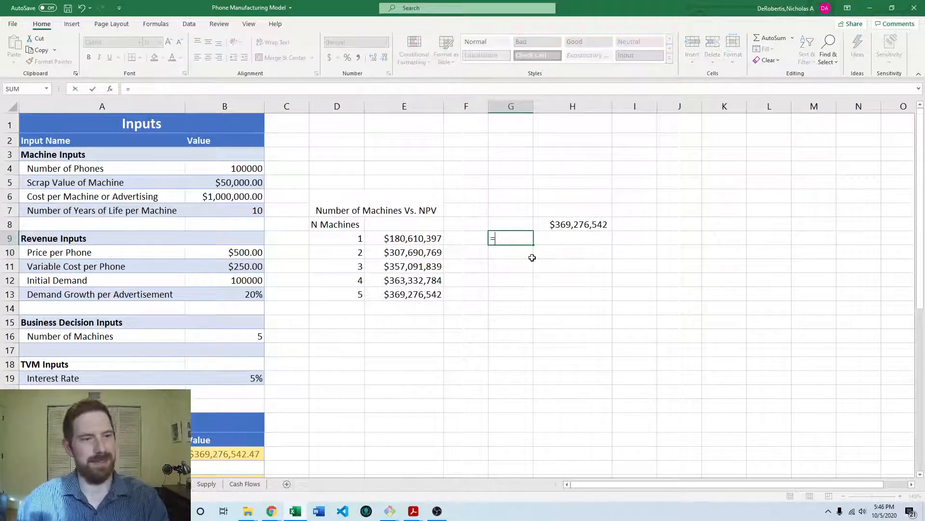
{"action": "key", "text": "Escape"}
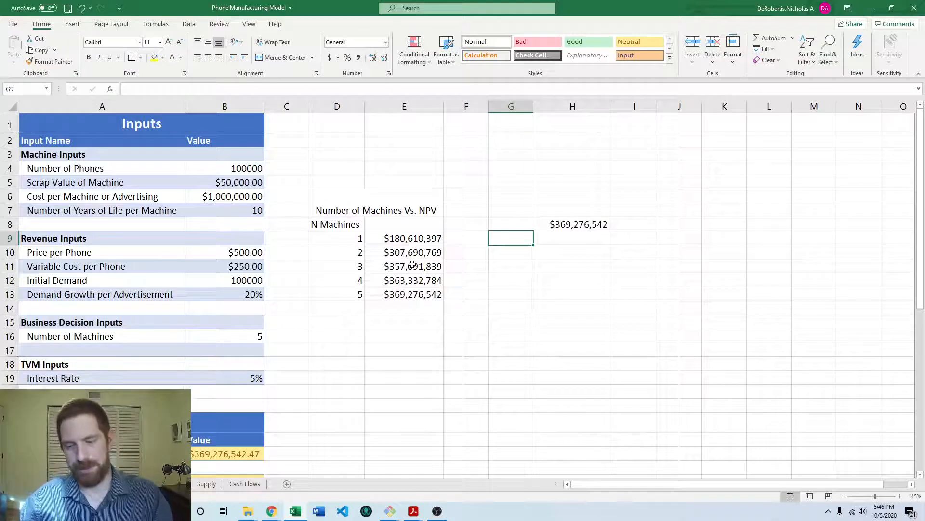
{"action": "type", "text": "25000"}
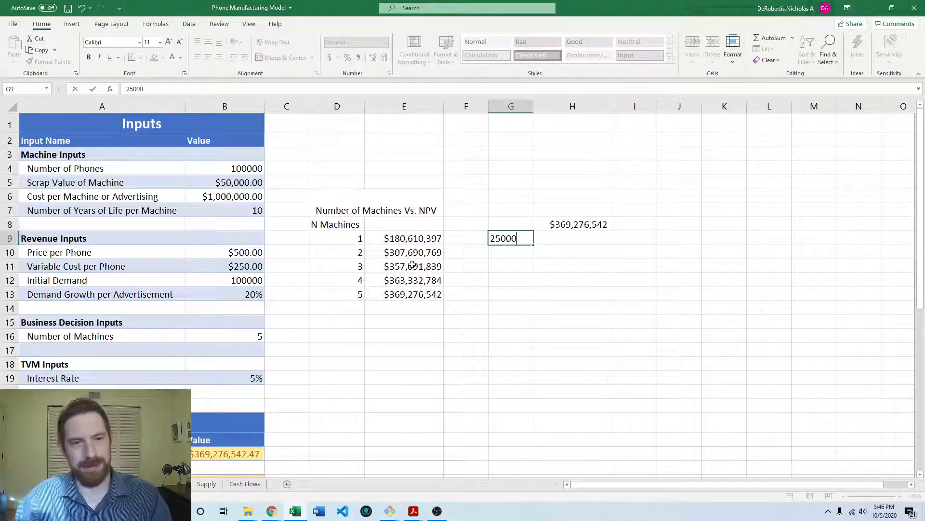
{"action": "type", "text": "500"}
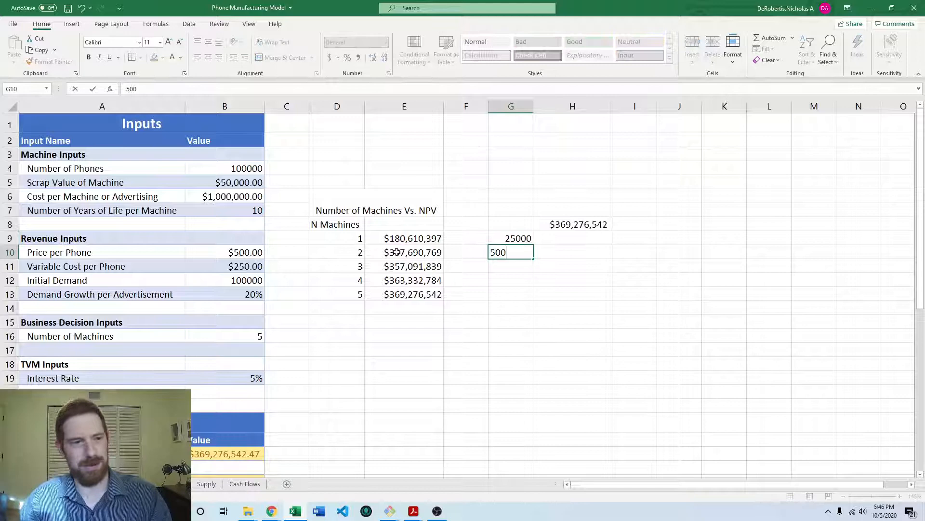
{"action": "key", "text": "Enter"}
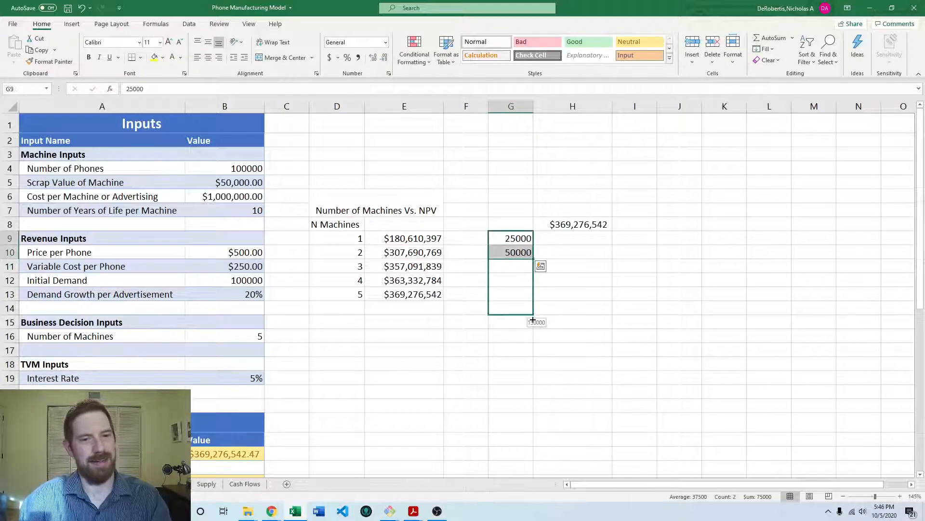
{"action": "left_click_drag", "start_coordinate": [511, 252], "coordinate": [511, 335]}
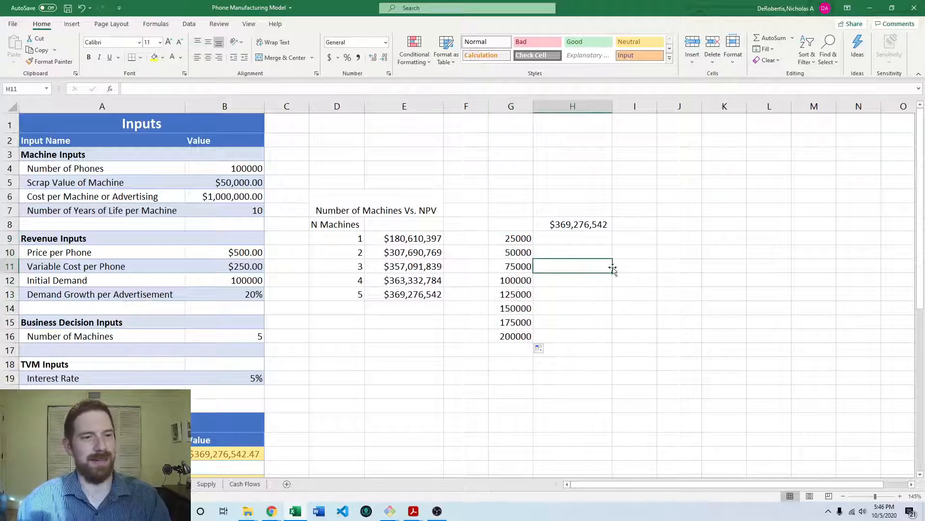
{"action": "left_click", "coordinate": [572, 224]}
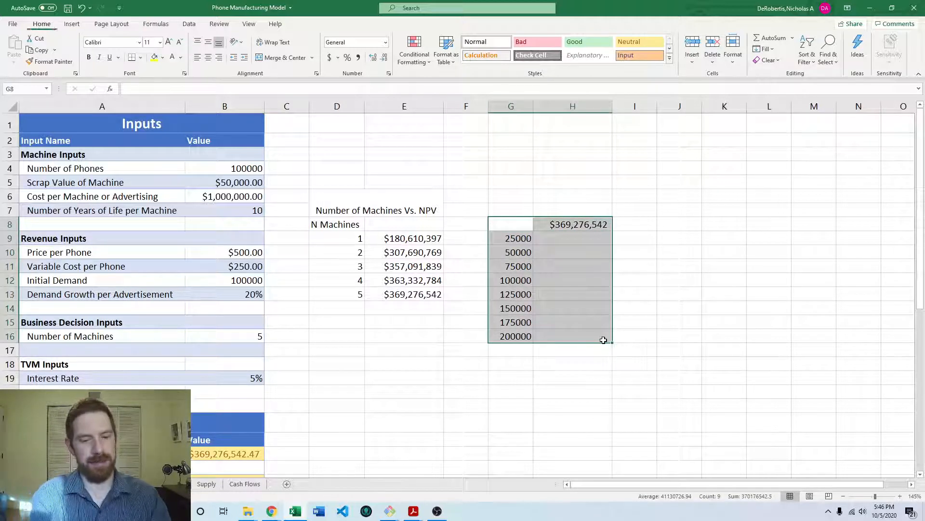
Build the demand one-way data table with Initial Demand (B12) as the column input.
{"action": "left_click", "coordinate": [692, 45]}
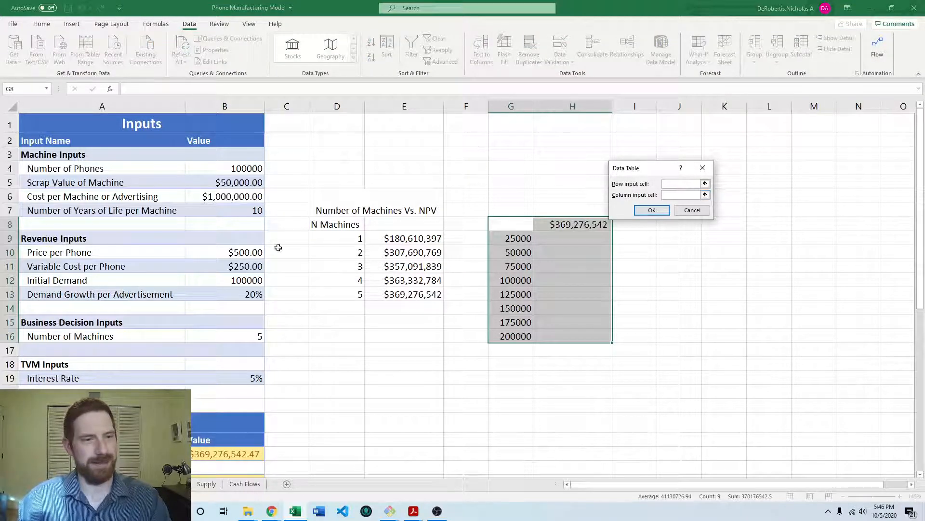
{"action": "left_click", "coordinate": [223, 280]}
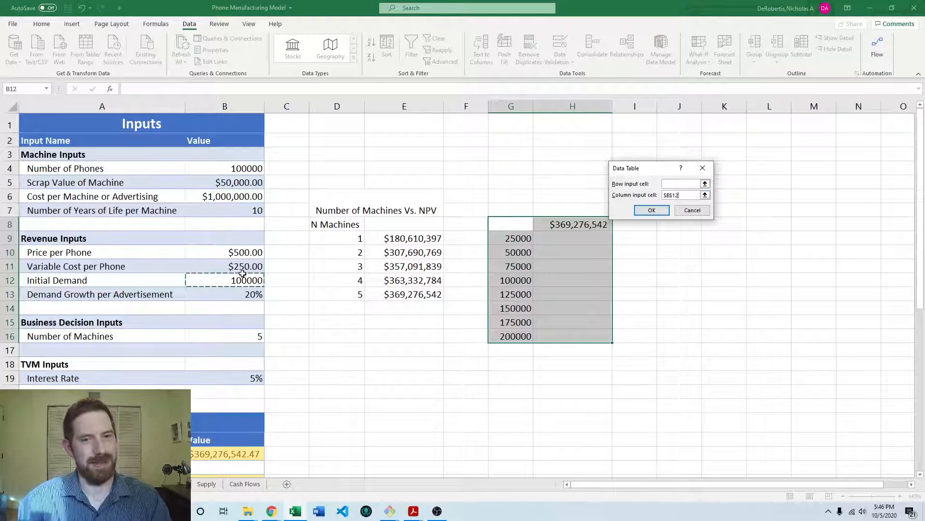
{"action": "left_click", "coordinate": [652, 210]}
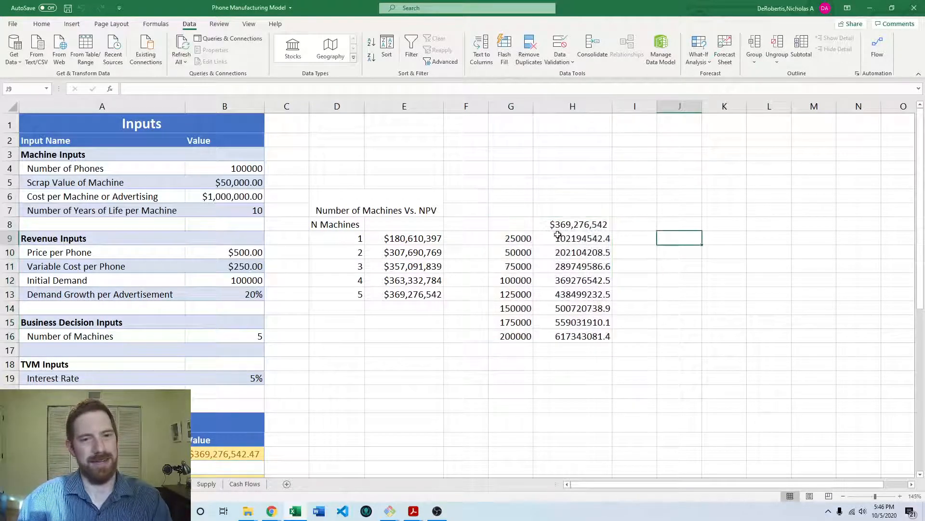
{"action": "left_click_drag", "start_coordinate": [573, 239], "coordinate": [572, 335]}
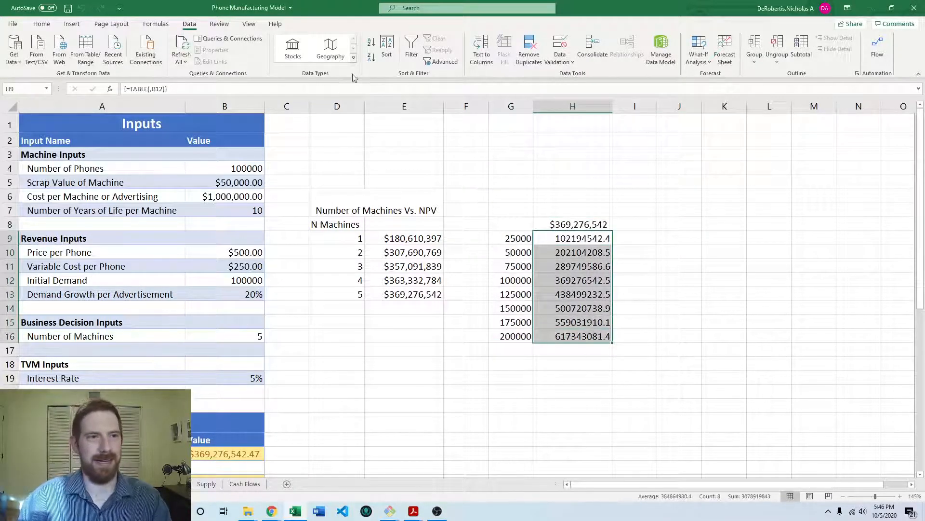
Format the demand table's NPV results as currency.
{"action": "left_click", "coordinate": [386, 43]}
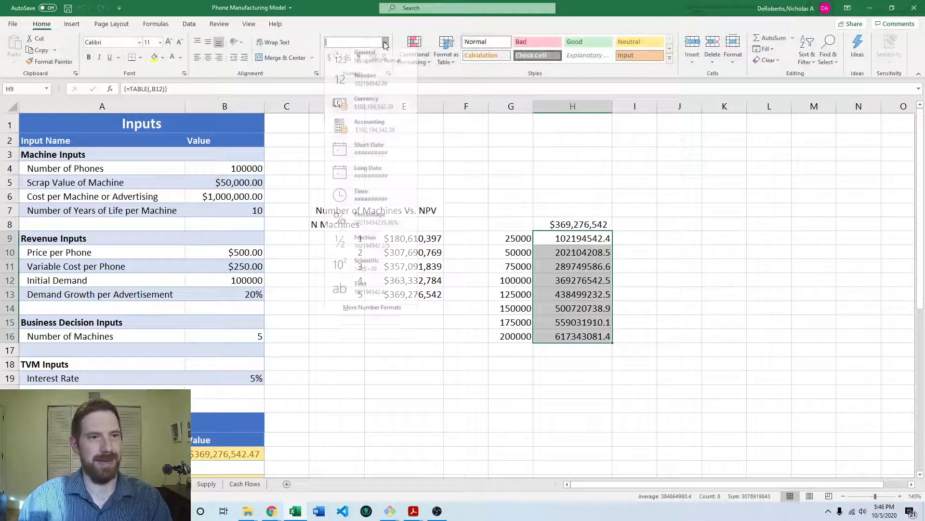
{"action": "left_click", "coordinate": [340, 105]}
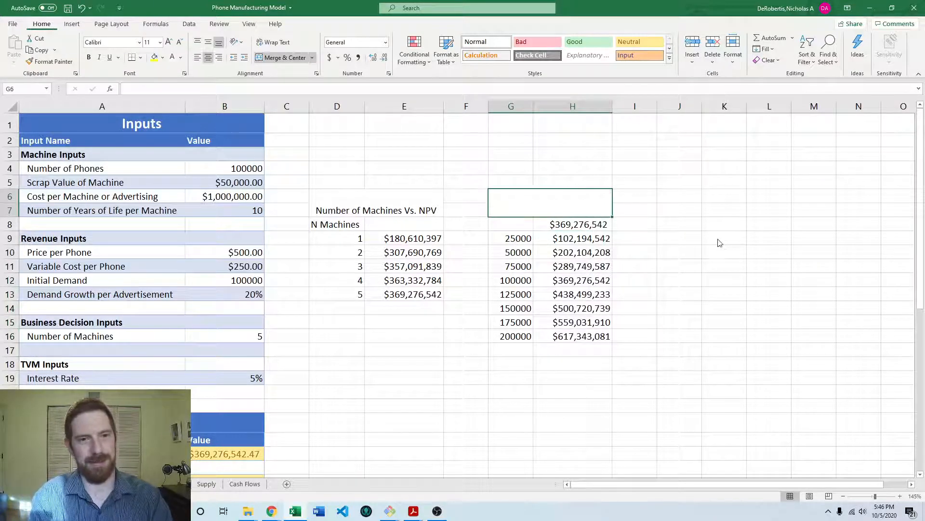
Title the table 'Initial Demand vs. NPV' with a 'Demand' column header.
{"action": "double_click", "coordinate": [550, 208]}
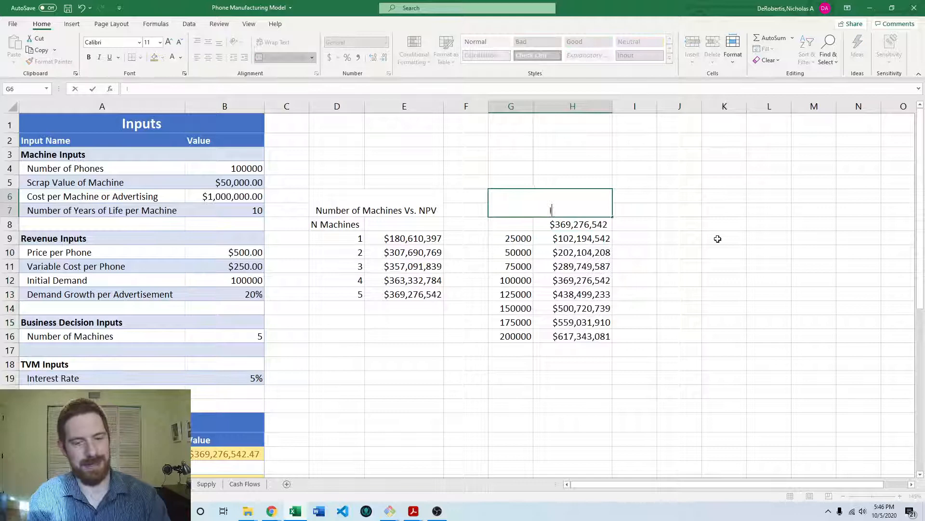
{"action": "type", "text": "Initial Demand vs. NPV"}
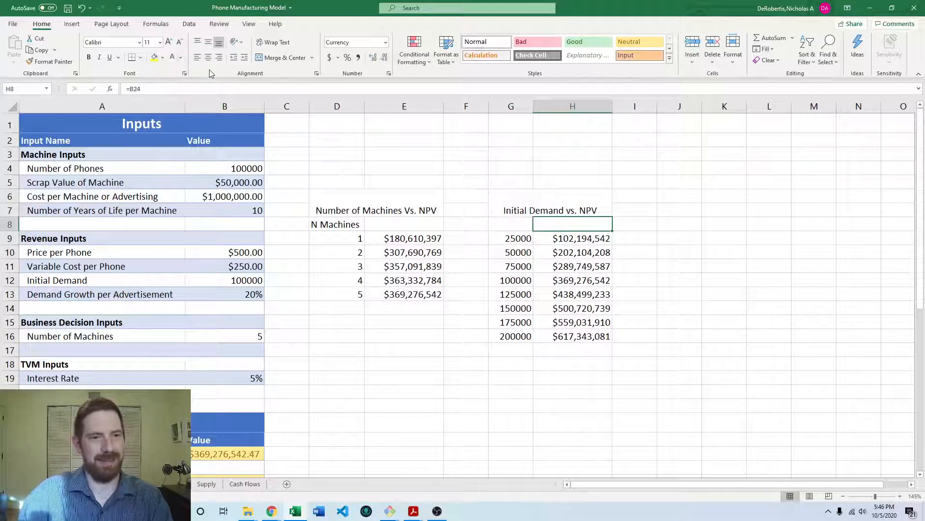
{"action": "type", "text": "Demand"}
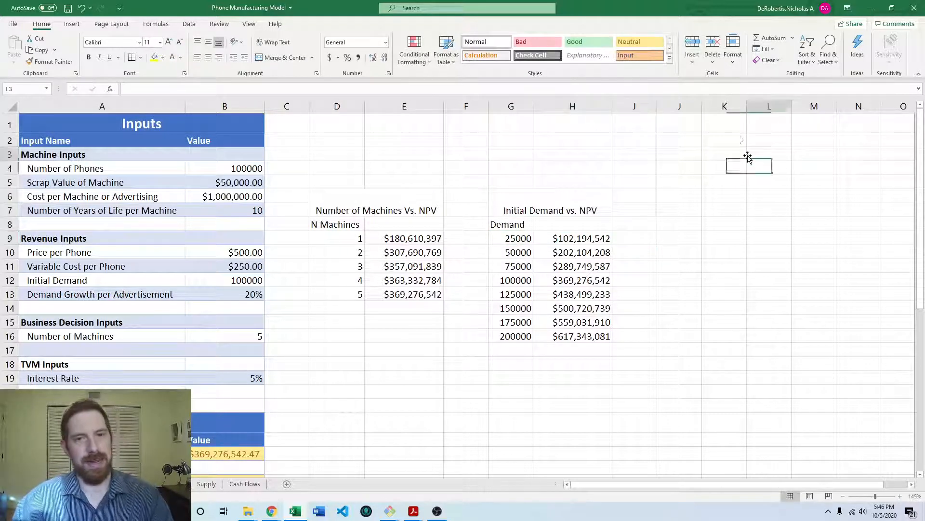
{"action": "left_click", "coordinate": [634, 181]}
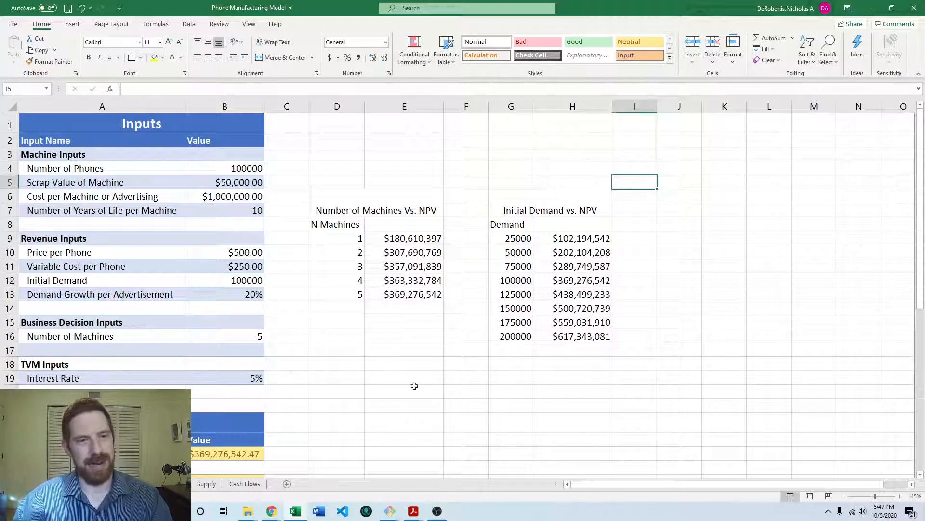
{"action": "left_click", "coordinate": [404, 140]}
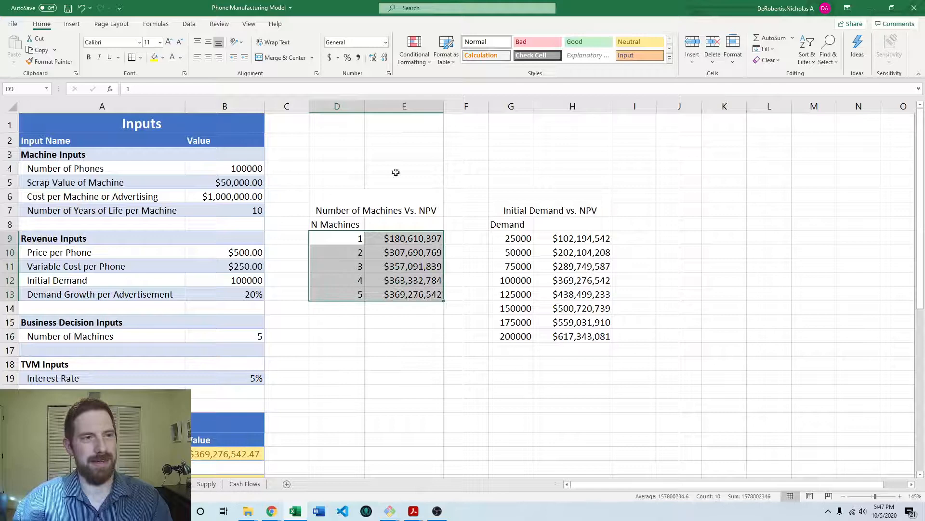
Insert a line chart of the machines table titled 'Number of Machines Vs. NPV'.
{"action": "left_click", "coordinate": [71, 23]}
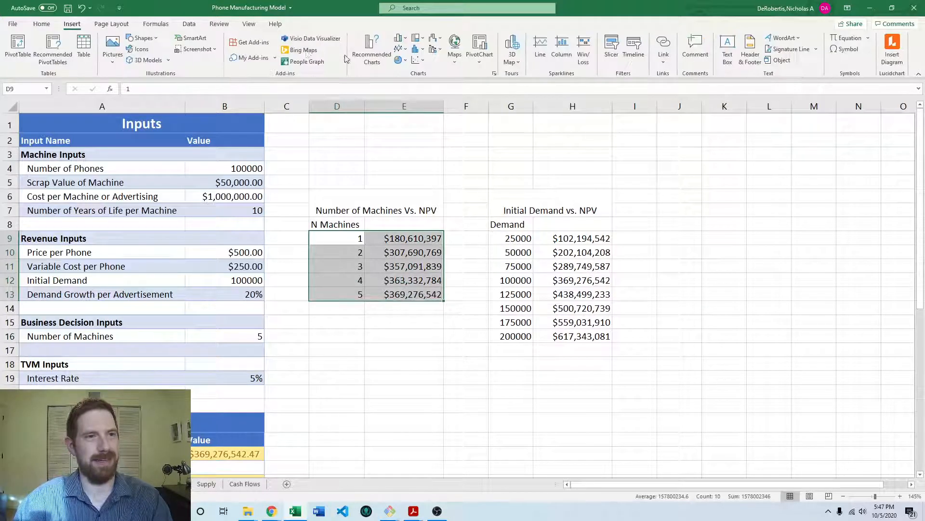
{"action": "left_click", "coordinate": [372, 51]}
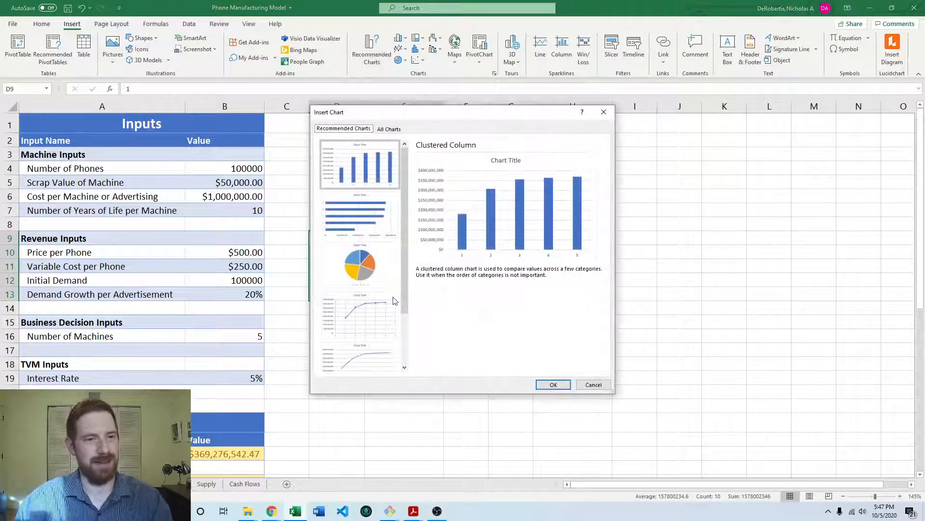
{"action": "left_click", "coordinate": [554, 384]}
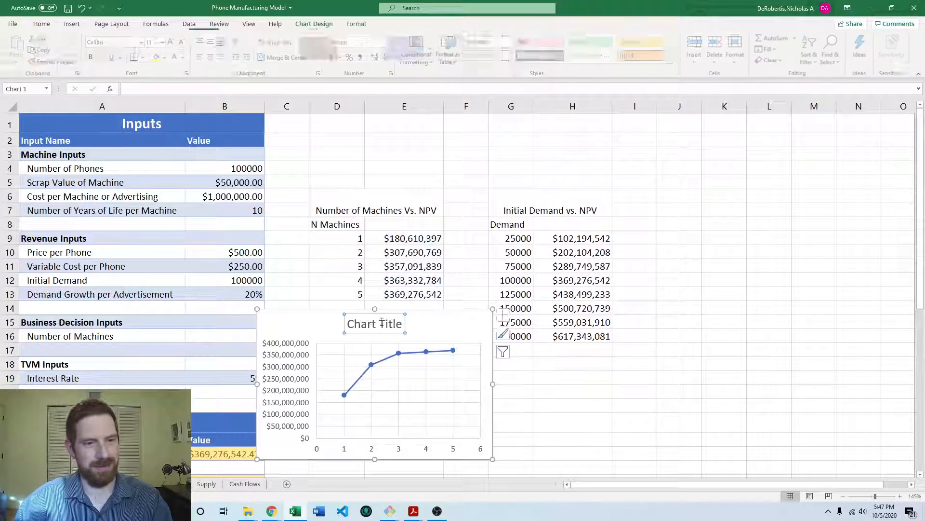
{"action": "left_click", "coordinate": [374, 210]}
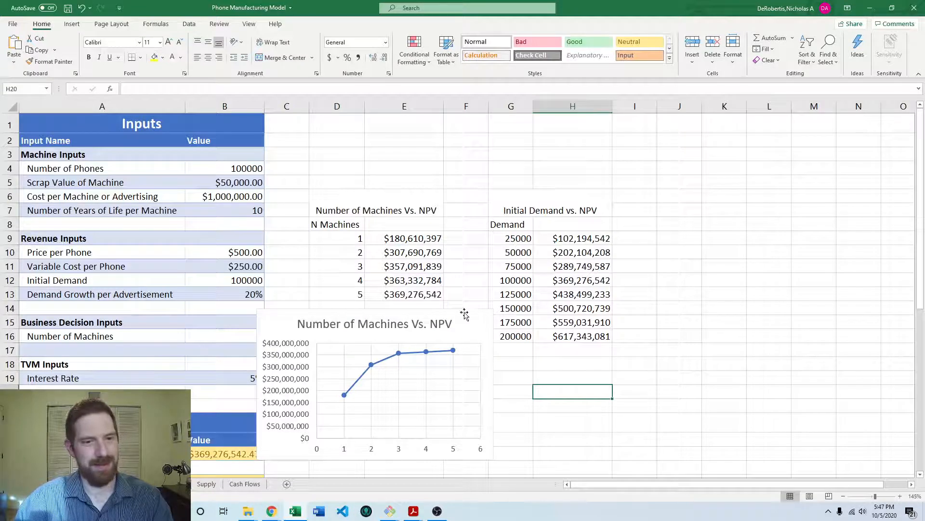
Add axis titles N Machines and NPV to the machines chart.
{"action": "left_click", "coordinate": [505, 314]}
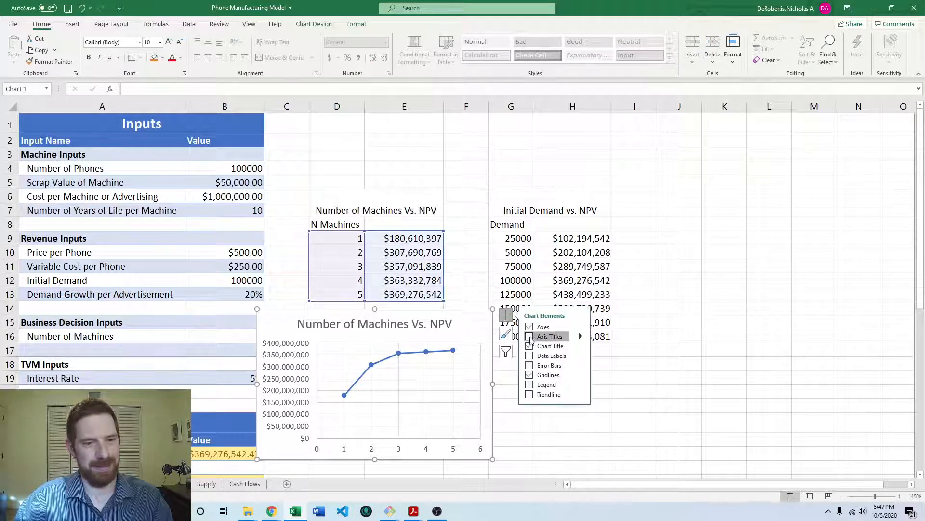
{"action": "left_click", "coordinate": [529, 335]}
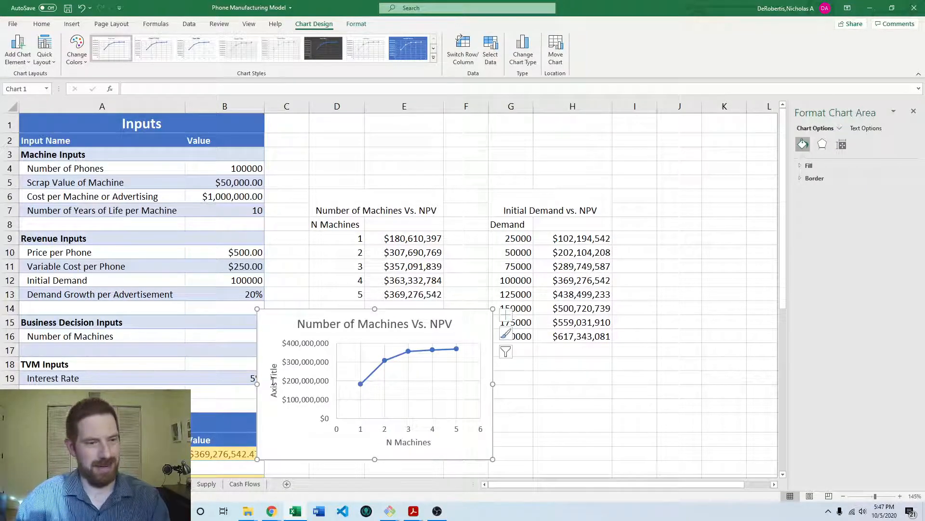
{"action": "left_click", "coordinate": [275, 381]}
{"action": "type", "text": "NPV"}
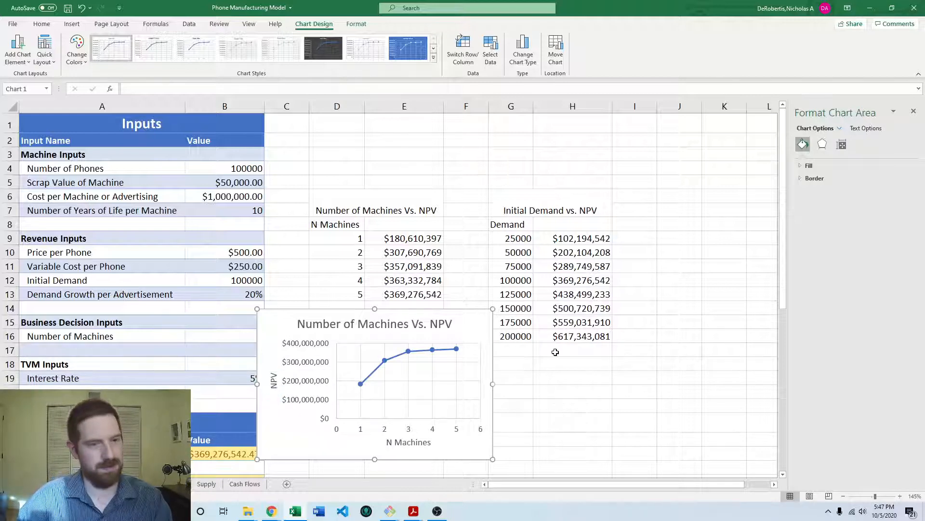
{"action": "left_click", "coordinate": [572, 421]}
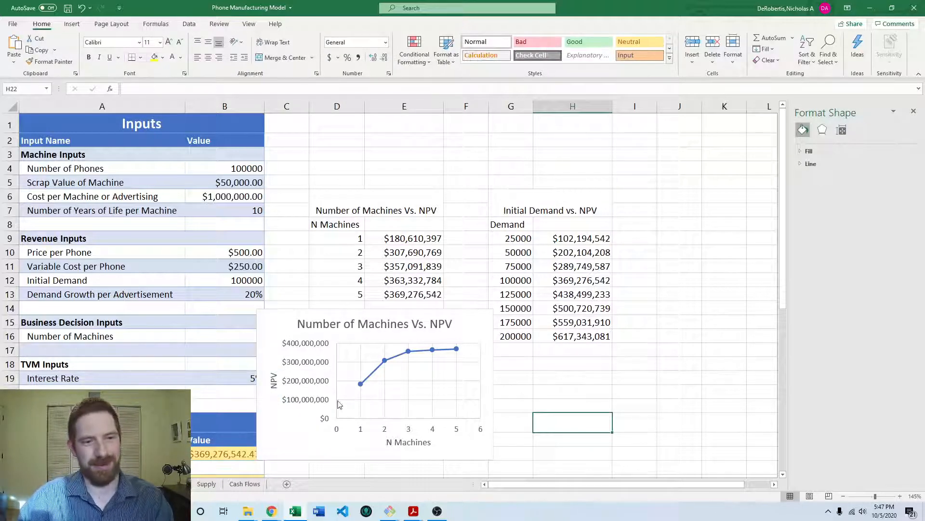
{"action": "mouse_move", "coordinate": [377, 355]}
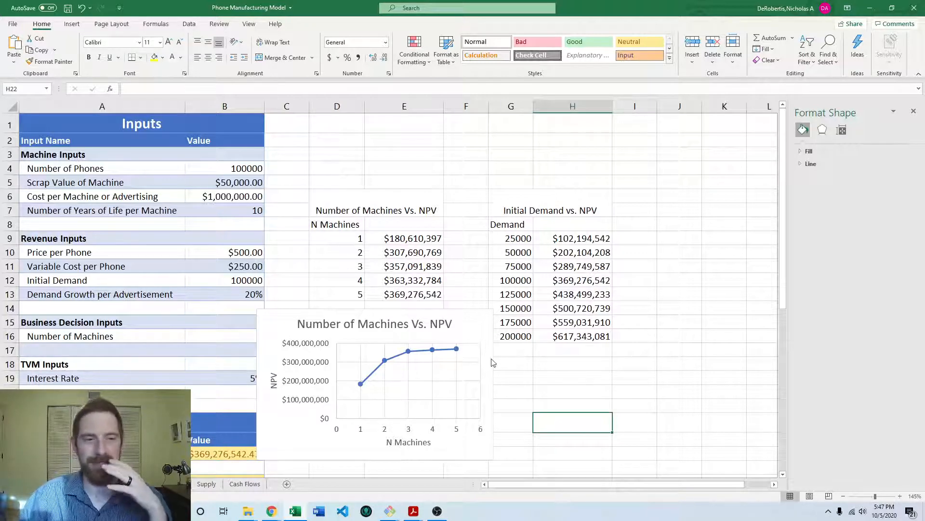
{"action": "left_click", "coordinate": [679, 405]}
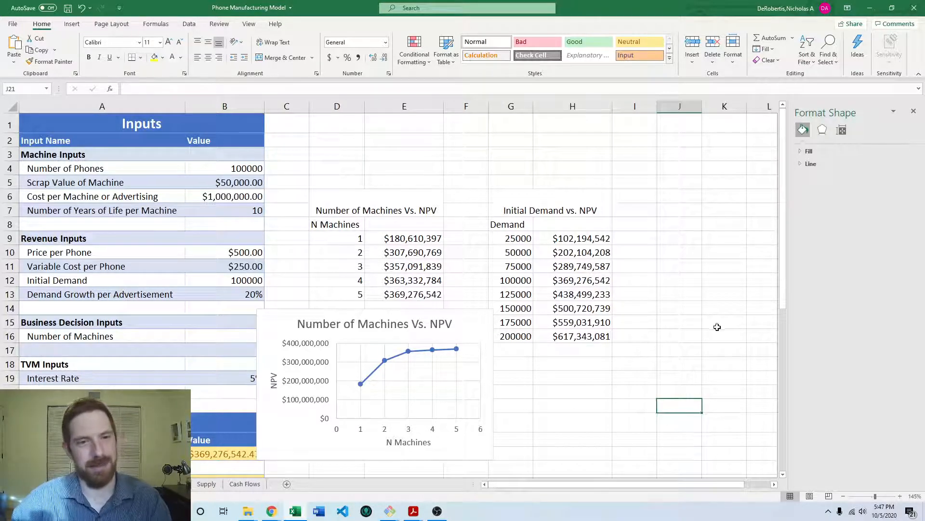
Insert a line chart of the demand table, resized and placed beside its data.
{"action": "left_click_drag", "start_coordinate": [511, 239], "coordinate": [572, 336]}
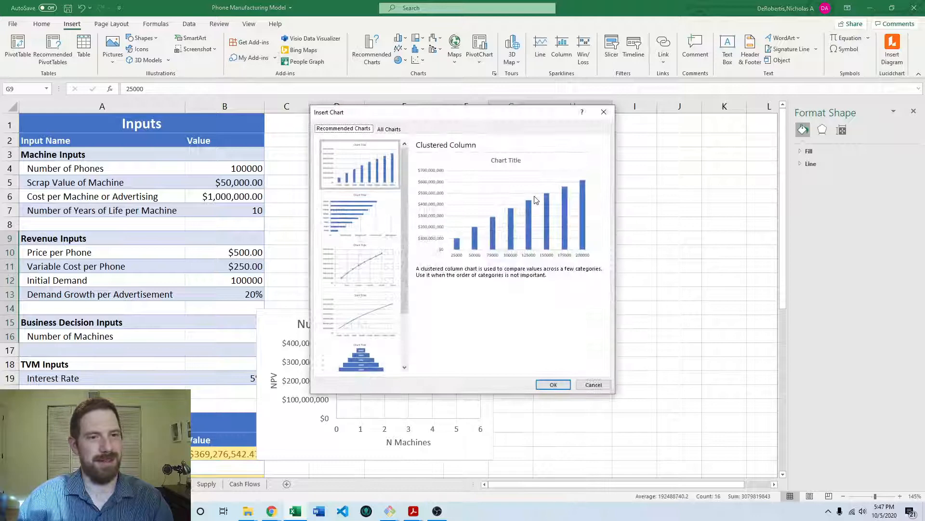
{"action": "left_click", "coordinate": [553, 384]}
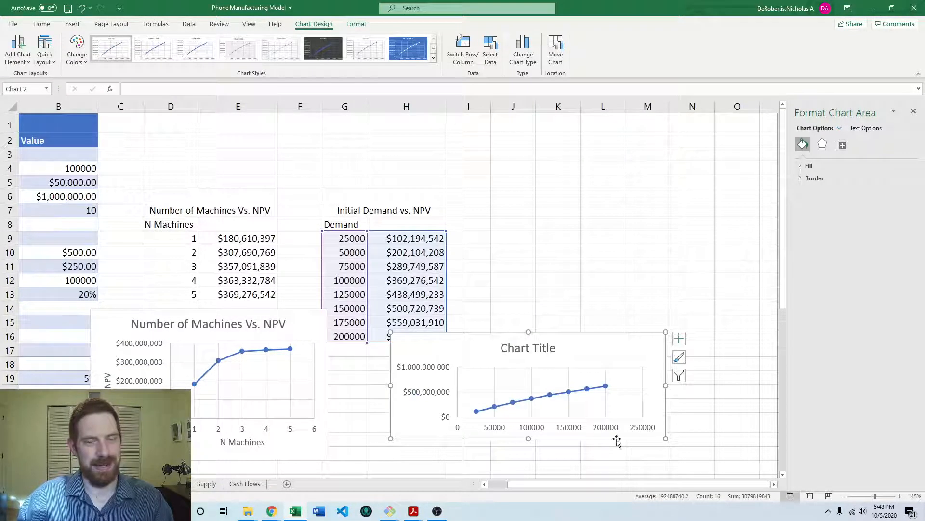
{"action": "left_click_drag", "start_coordinate": [666, 437], "coordinate": [636, 466]}
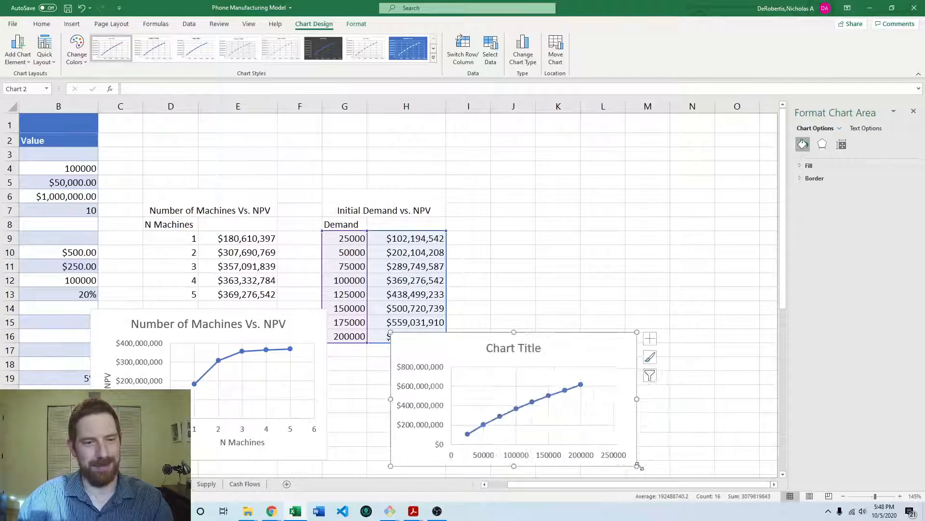
{"action": "scroll", "scroll_direction": "down", "scroll_amount": 3}
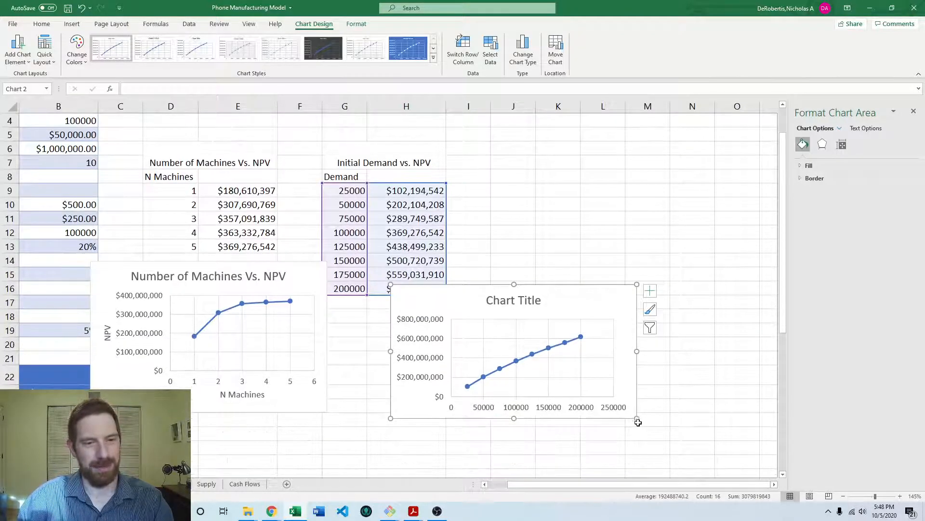
{"action": "left_click_drag", "start_coordinate": [637, 421], "coordinate": [622, 432]}
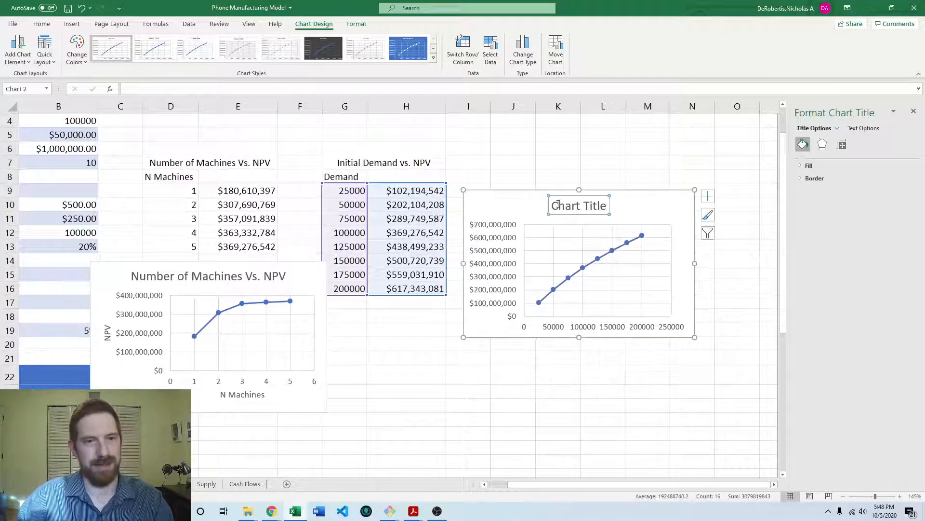
Title the chart 'Initial Demand vs. NPV' with Demand and NPV axis titles.
{"action": "left_click", "coordinate": [384, 162]}
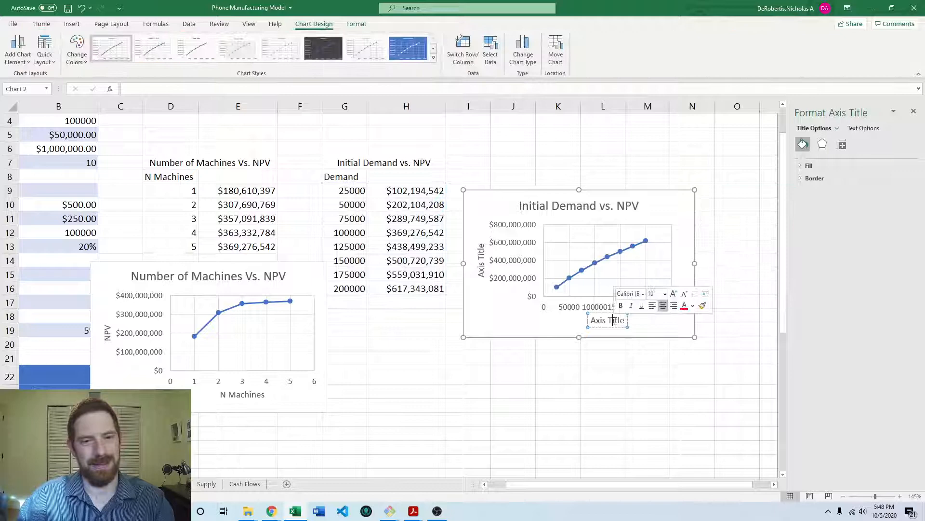
{"action": "type", "text": "Demand"}
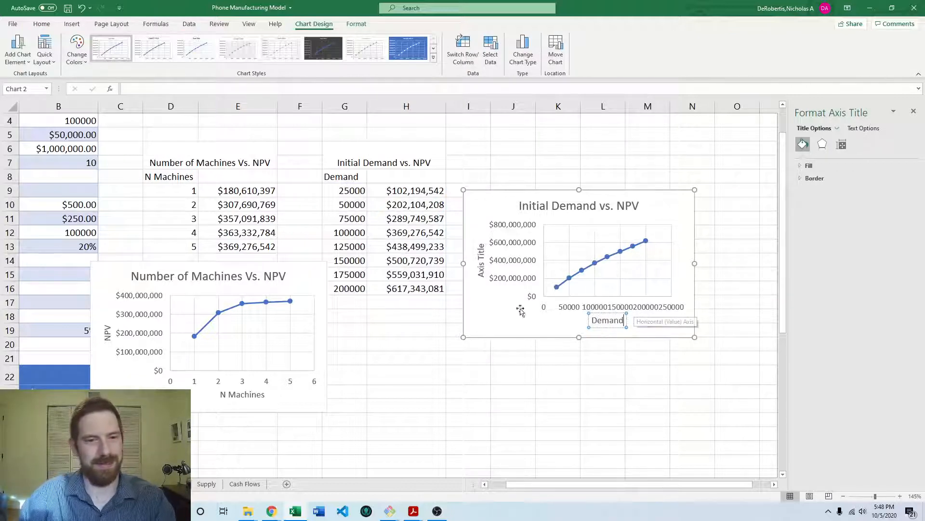
{"action": "left_click", "coordinate": [482, 261]}
{"action": "type", "text": "NPV"}
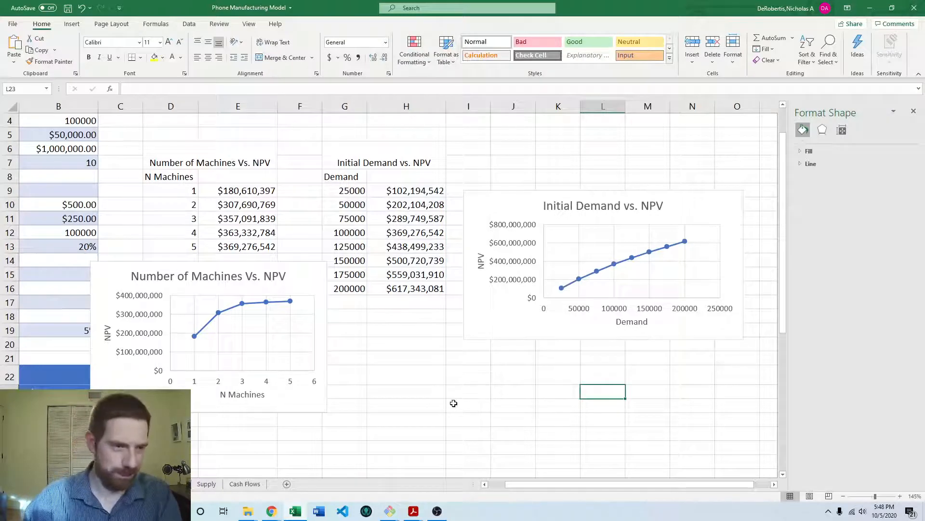
{"action": "left_click", "coordinate": [406, 391]}
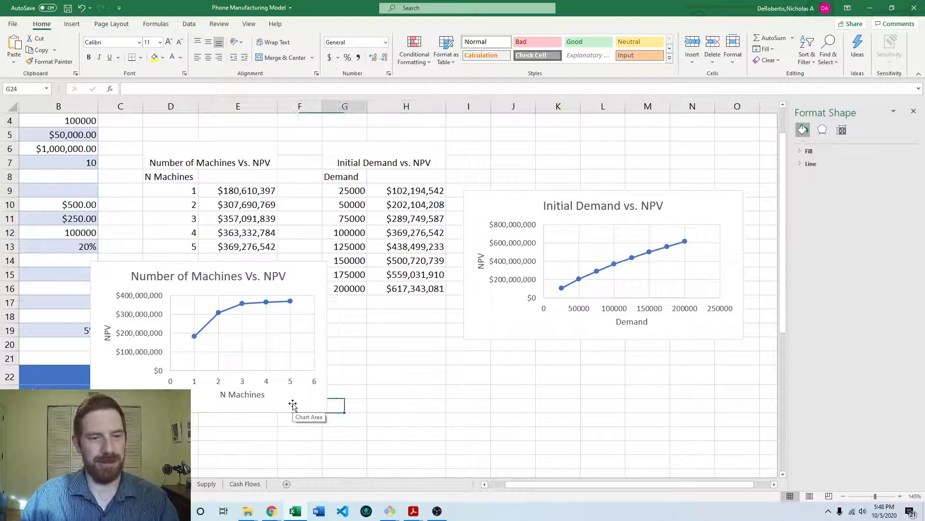
Build a two-way NPV table from =B24 with machines 1–5 down, demands across, row input B12 and column input B16.
{"action": "left_click", "coordinate": [406, 391]}
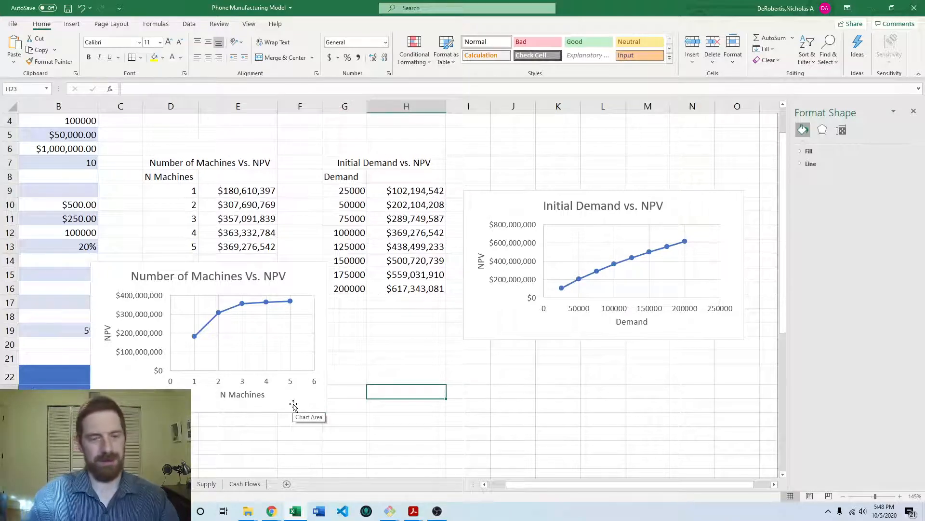
{"action": "type", "text": "=B24"}
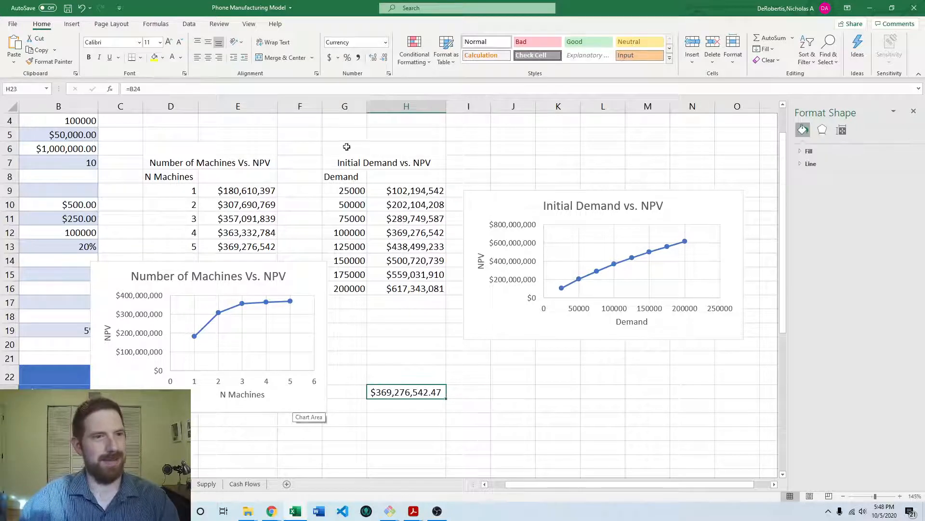
{"action": "left_click", "coordinate": [406, 405]}
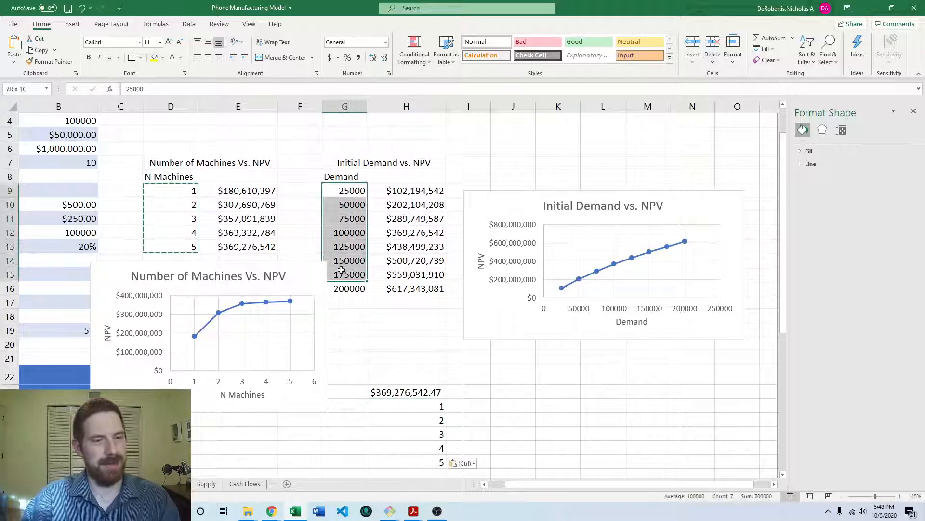
{"action": "right_click", "coordinate": [450, 406]}
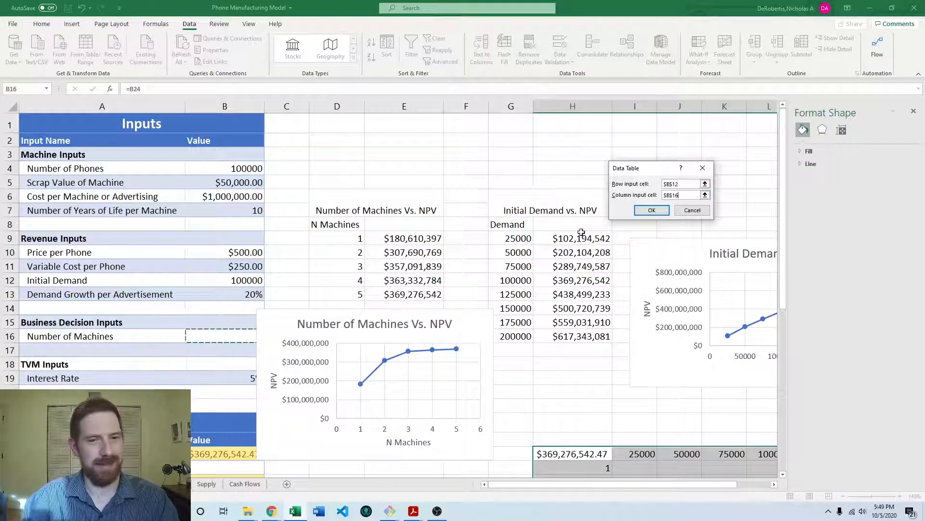
{"action": "left_click", "coordinate": [652, 210]}
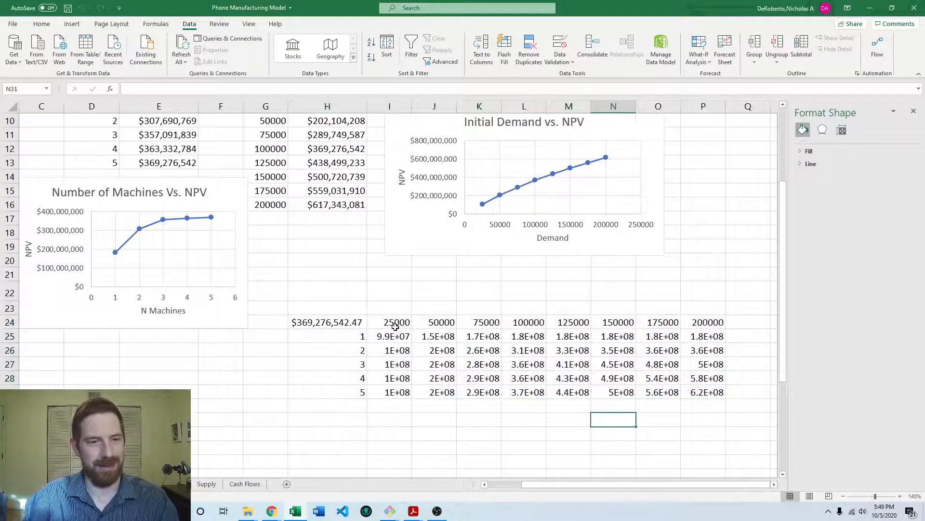
Format the two-way table's NPVs as whole-dollar currency, keeping the demand headers as General numbers.
{"action": "left_click_drag", "start_coordinate": [388, 322], "coordinate": [707, 378]}
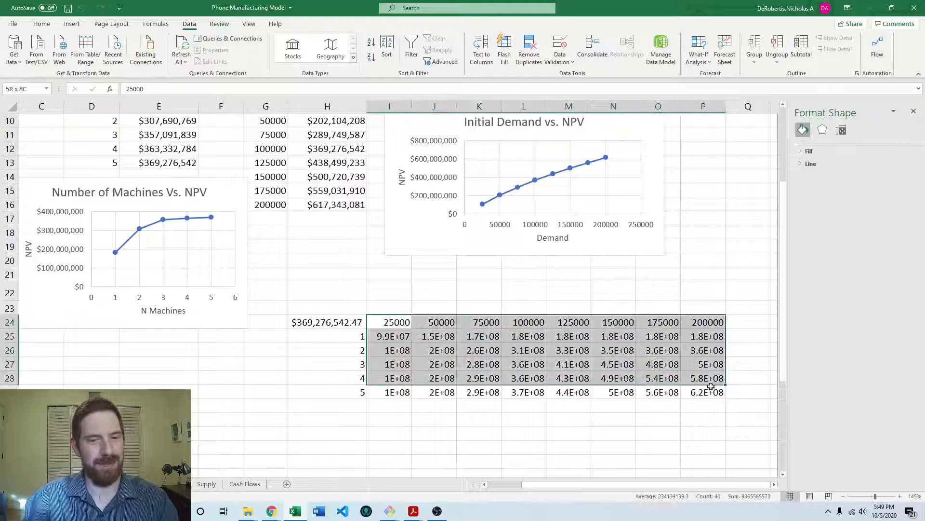
{"action": "left_click", "coordinate": [41, 23]}
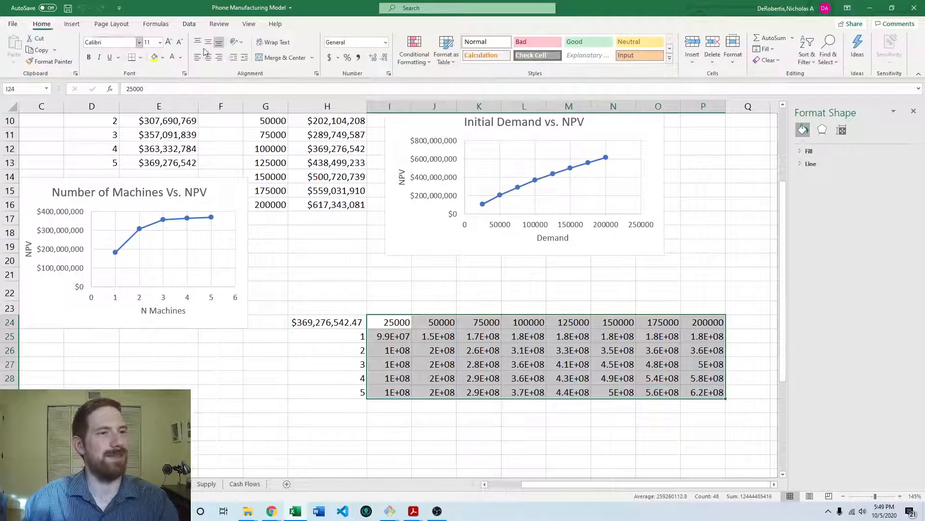
{"action": "left_click", "coordinate": [385, 42]}
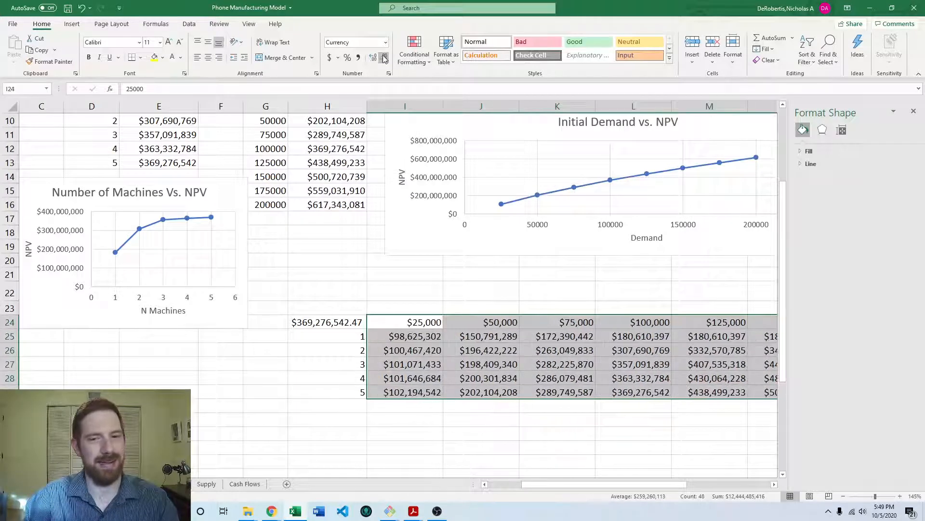
{"action": "left_click", "coordinate": [481, 434]}
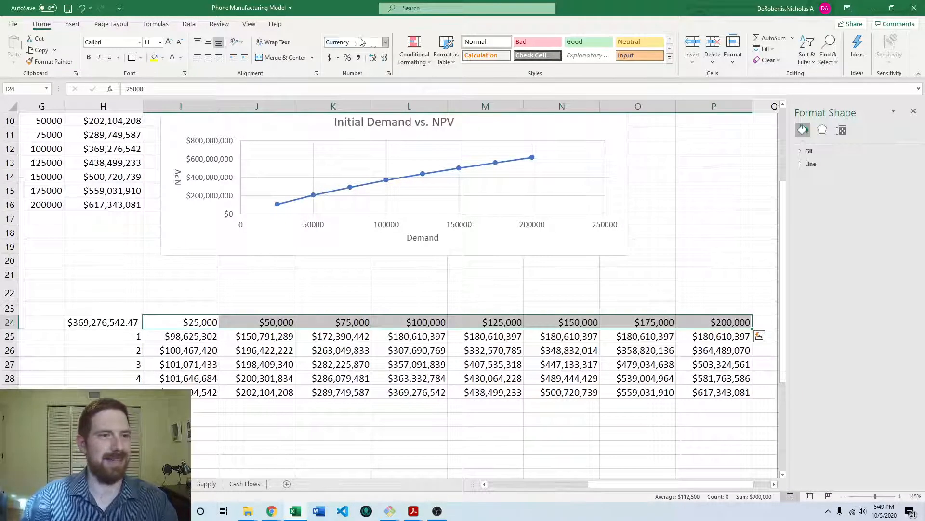
{"action": "left_click", "coordinate": [409, 335]}
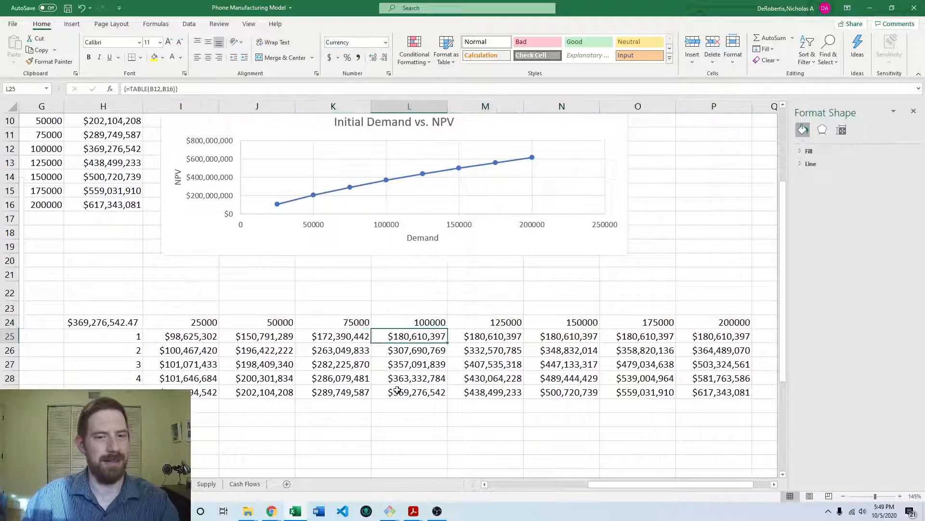
{"action": "left_click", "coordinate": [186, 378]}
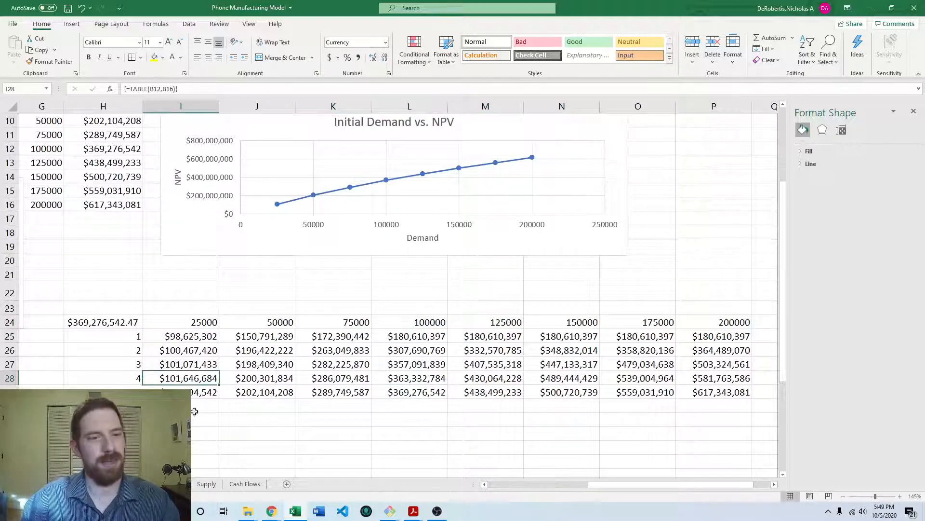
{"action": "left_click", "coordinate": [257, 419]}
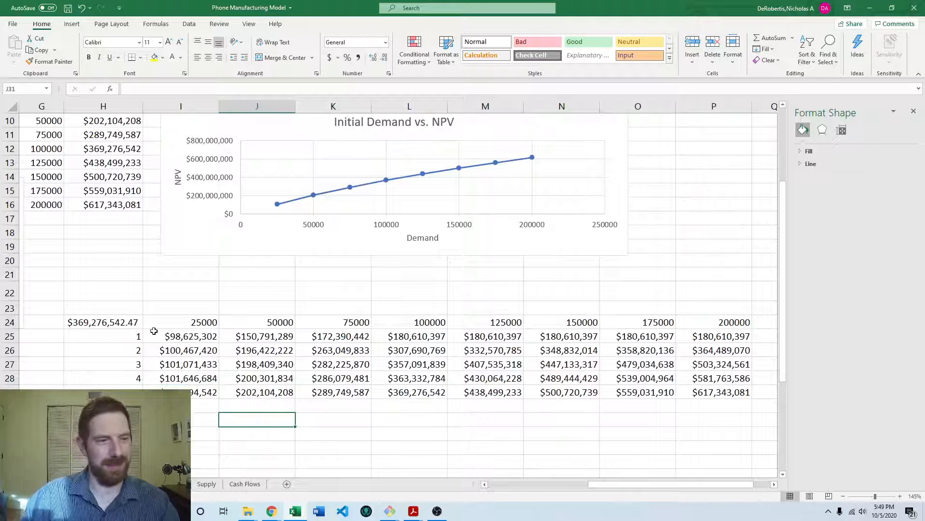
{"action": "mouse_move", "coordinate": [131, 331]}
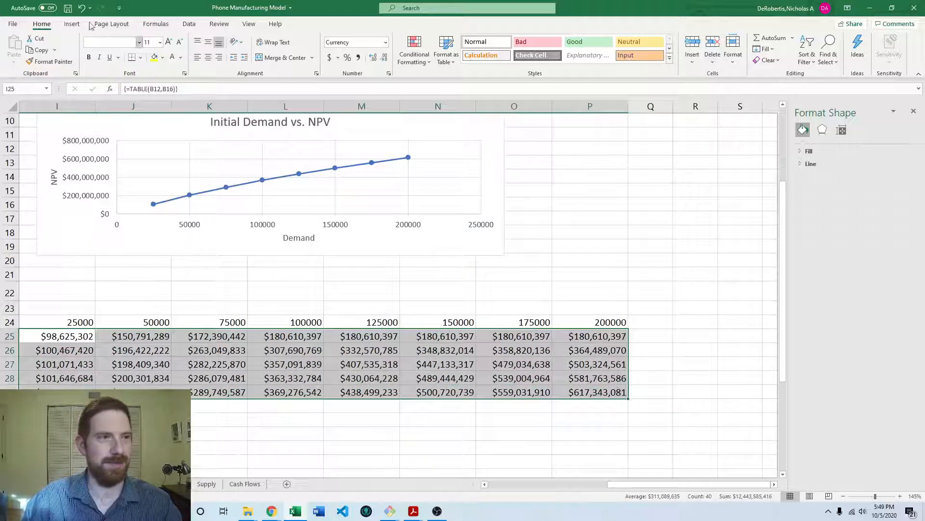
Shade the two-way table's NPV results with a Green-Yellow-Red colour scale, highest values green.
{"action": "left_click", "coordinate": [415, 48]}
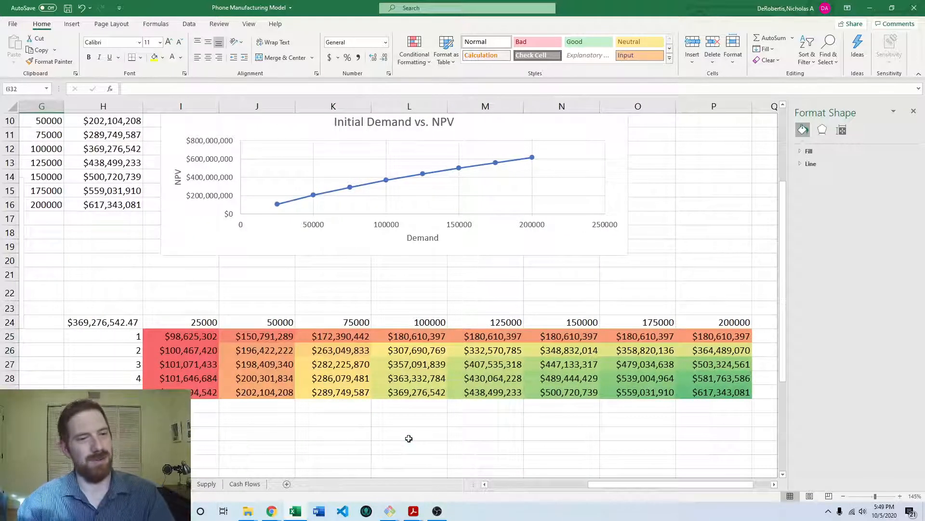
{"action": "left_click", "coordinate": [696, 312]}
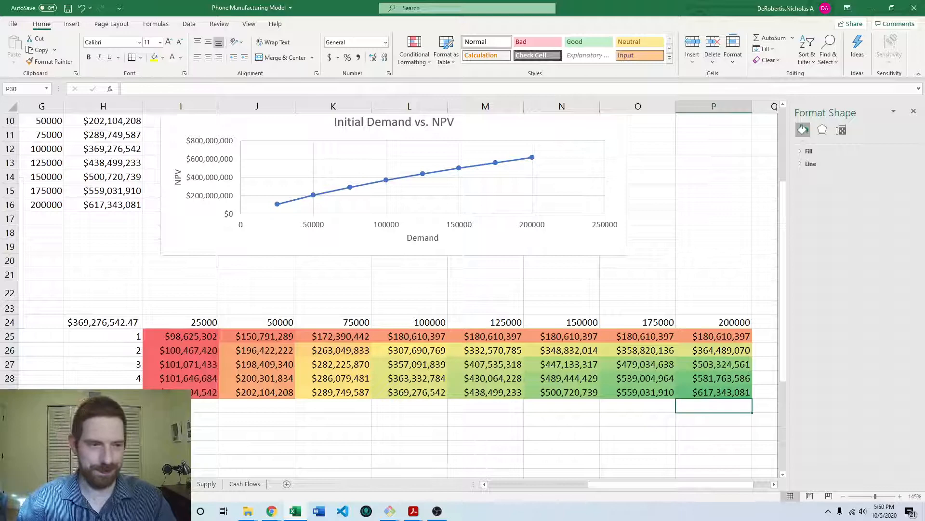
{"action": "scroll", "scroll_direction": "left", "scroll_amount": 3}
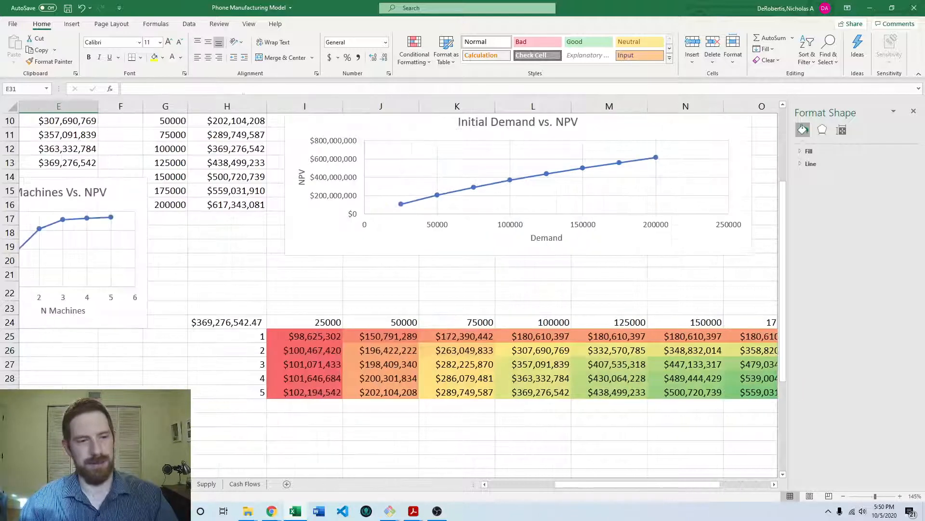
{"action": "left_click", "coordinate": [223, 350]}
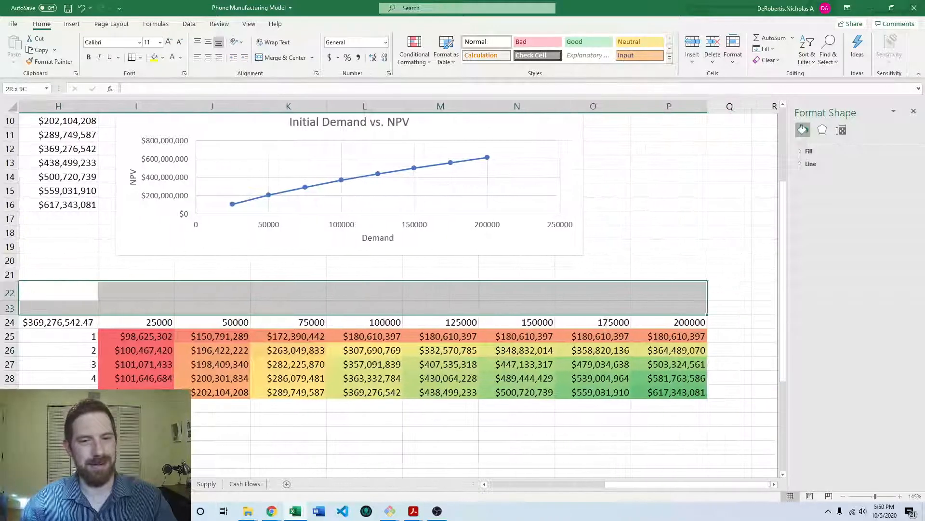
{"action": "left_click", "coordinate": [135, 308]}
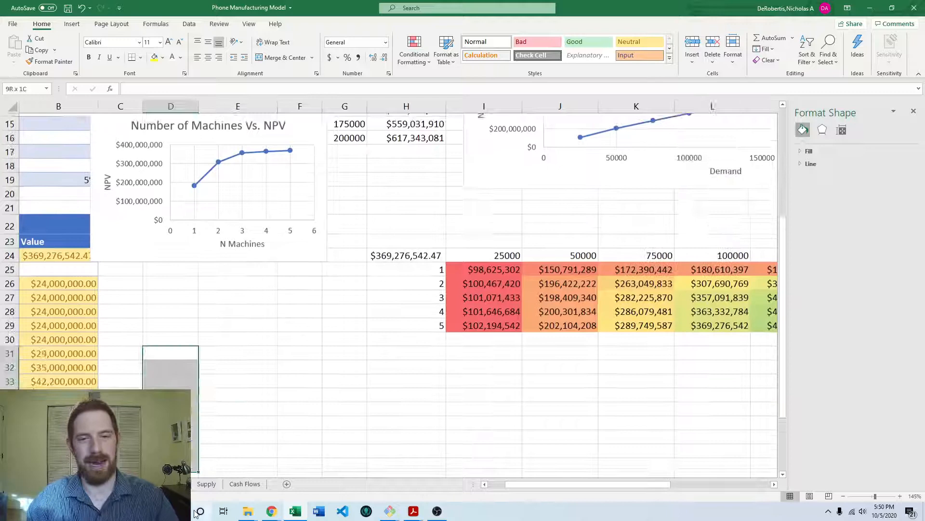
{"action": "left_click", "coordinate": [300, 293]}
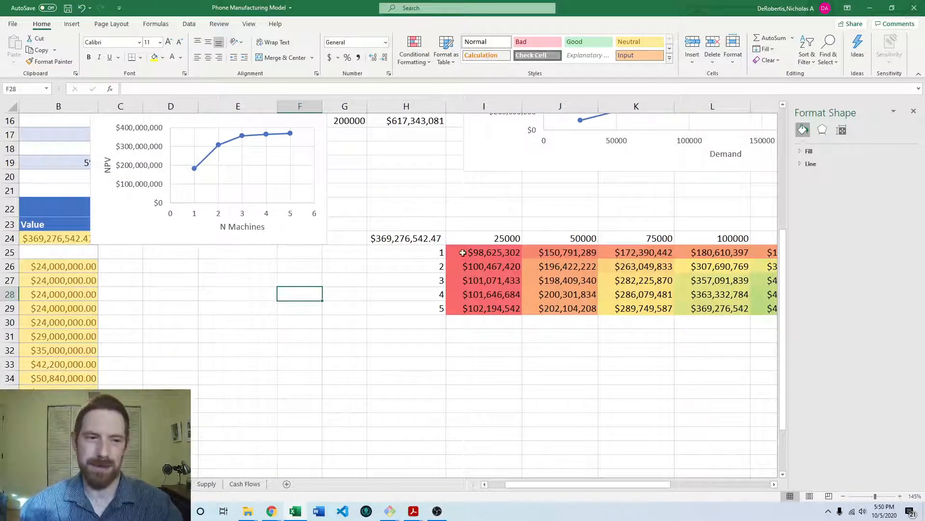
{"action": "mouse_move", "coordinate": [599, 257]}
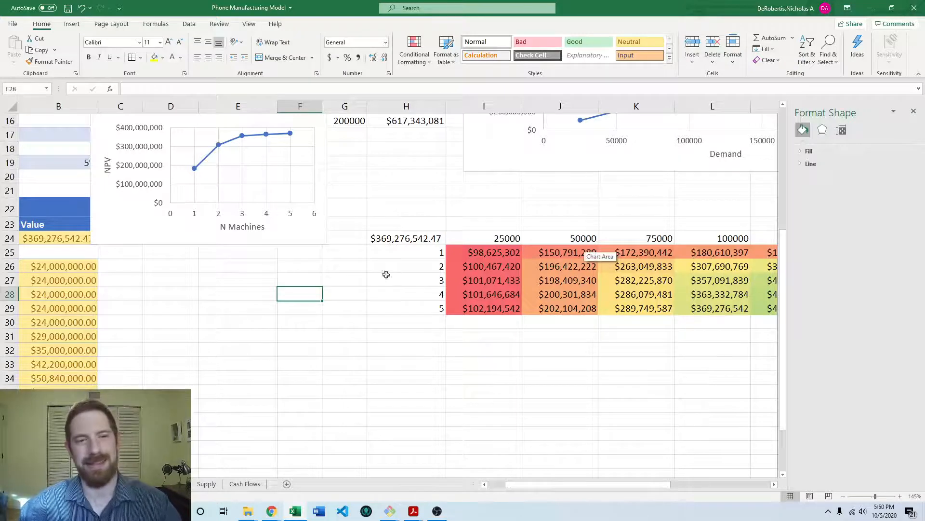
{"action": "mouse_move", "coordinate": [338, 285]}
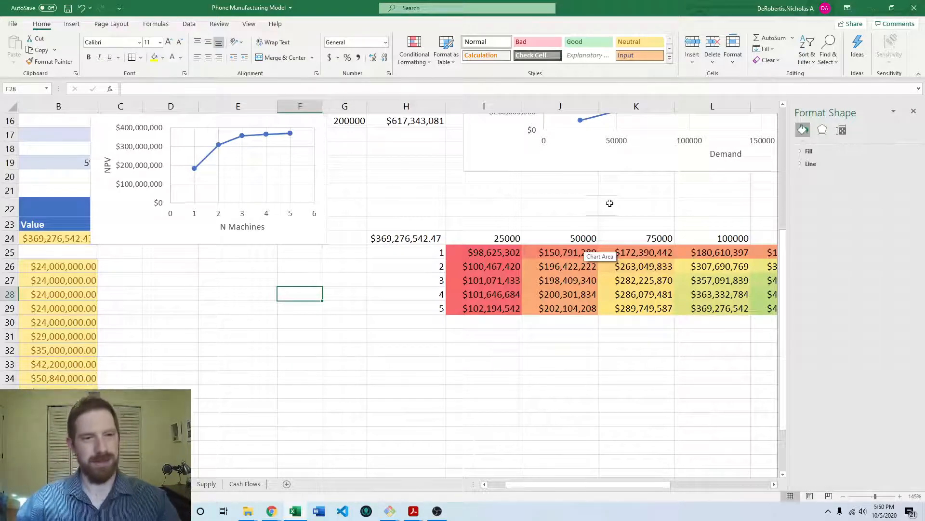
{"action": "mouse_move", "coordinate": [424, 201]}
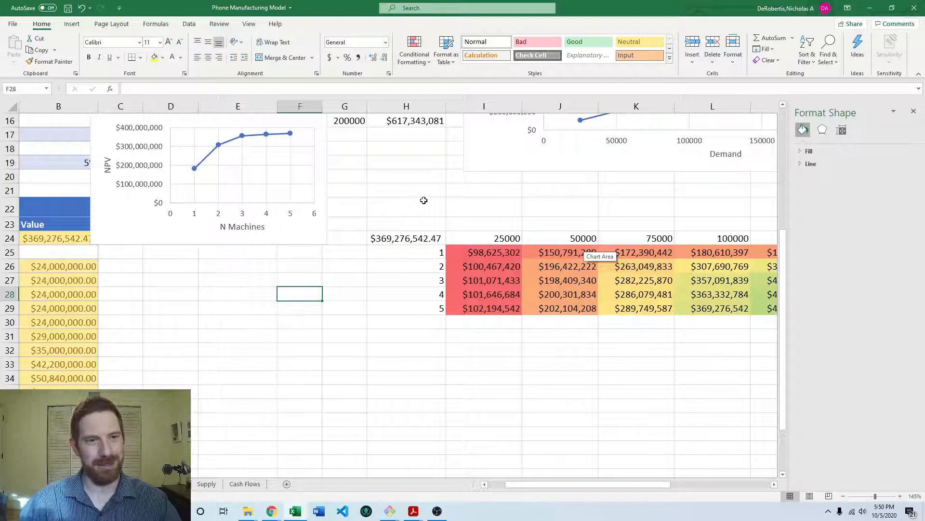